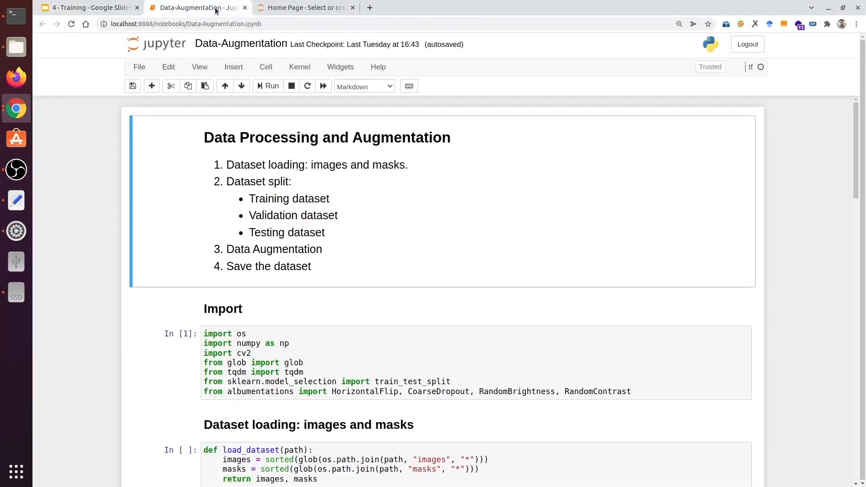
# Show the Data-Augmentation notebook full screen and scroll from 'Save the dataset' to the loading cells
pyautogui.press('F11')
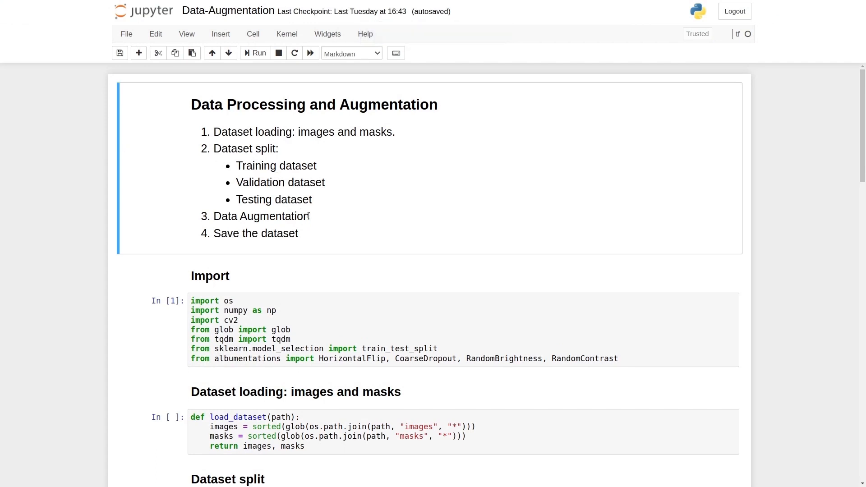
pyautogui.doubleClick(261, 216)
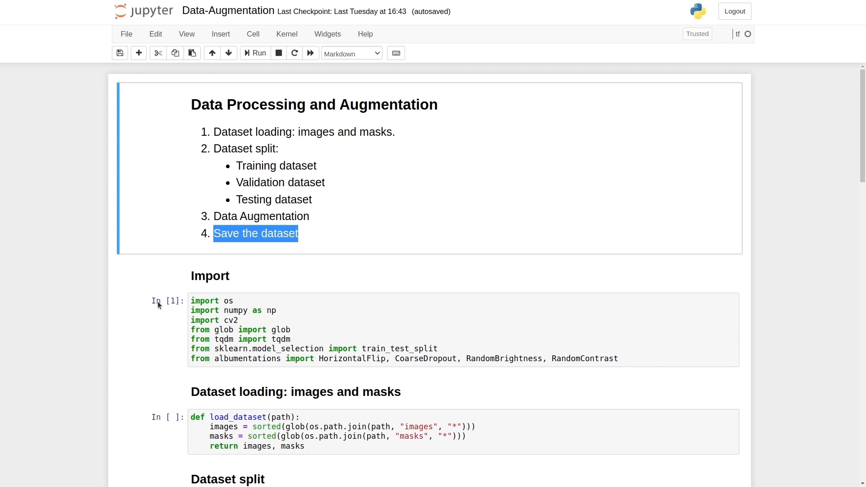
pyautogui.scroll(-3)
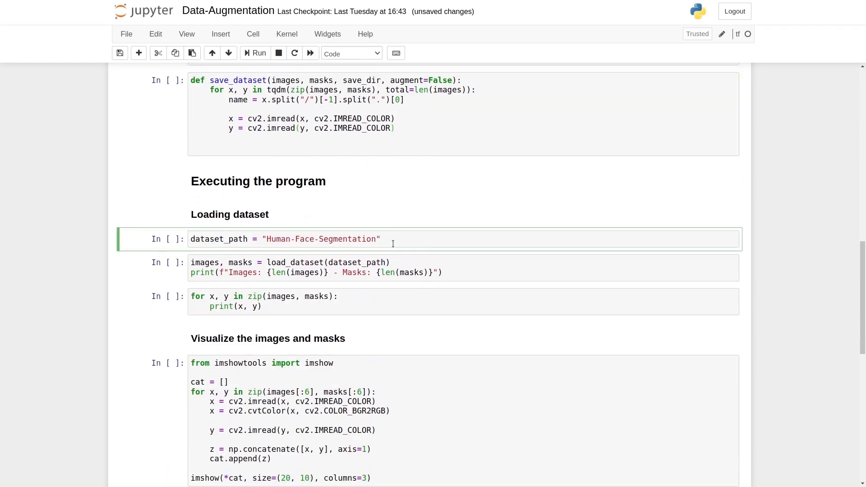
# Run the dataset-loading cells, which report 100 images and 100 masks
pyautogui.click(258, 53)
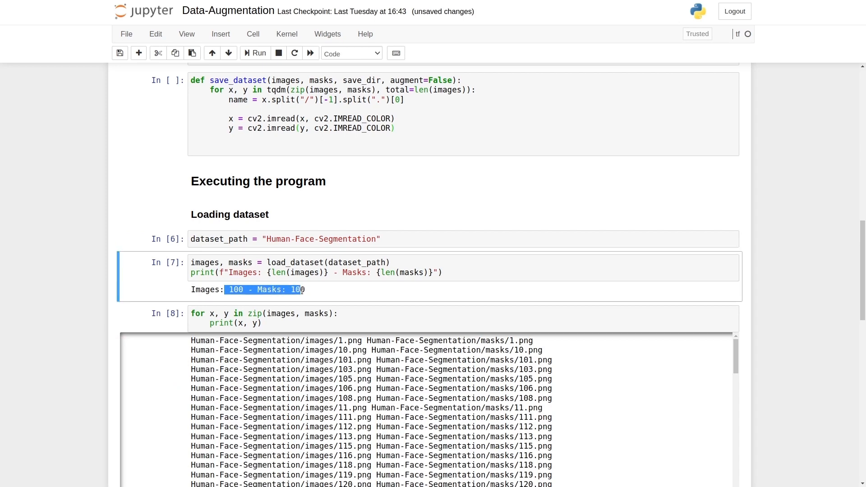
pyautogui.scroll(-3)
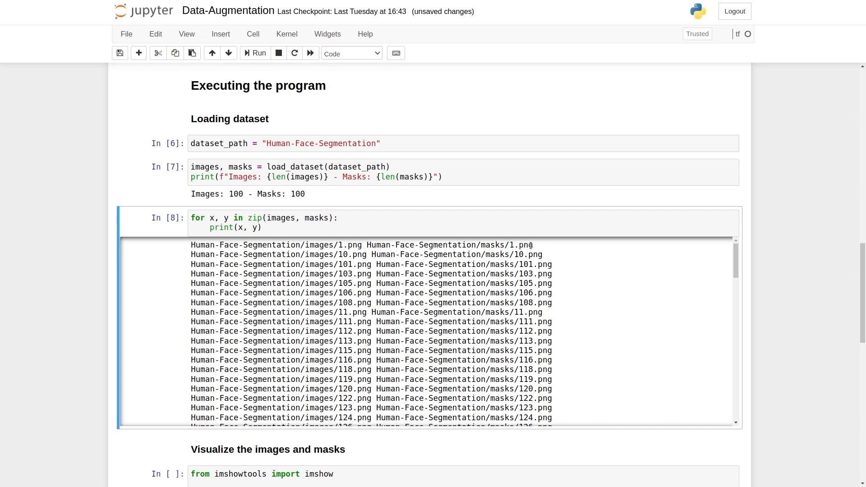
pyautogui.scroll(-3)
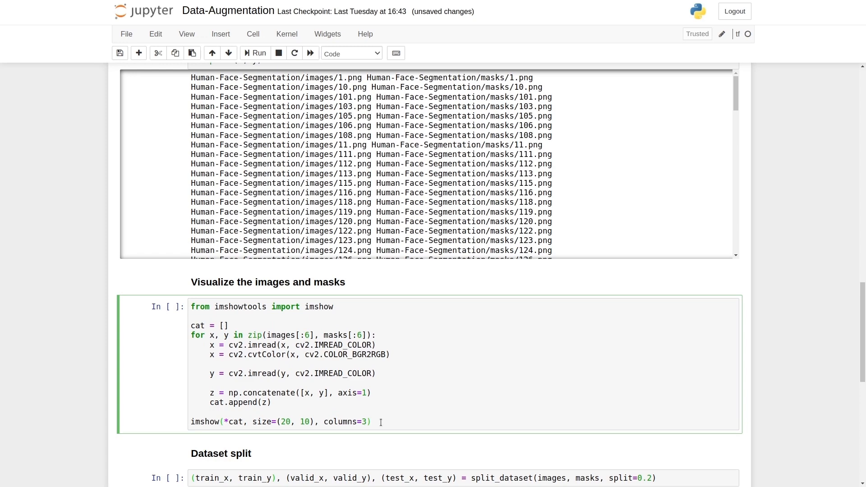
# Run the preview and 60/20/20 split cells, then open the dataset folder in Files
pyautogui.click(258, 52)
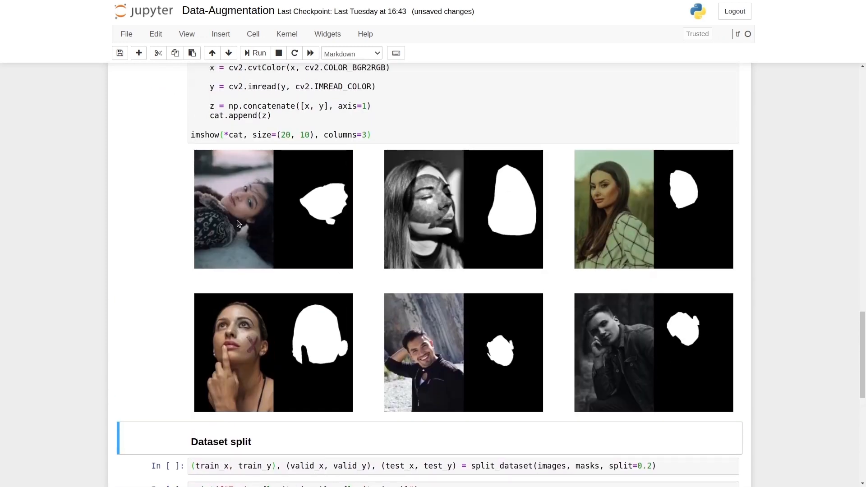
pyautogui.scroll(-3)
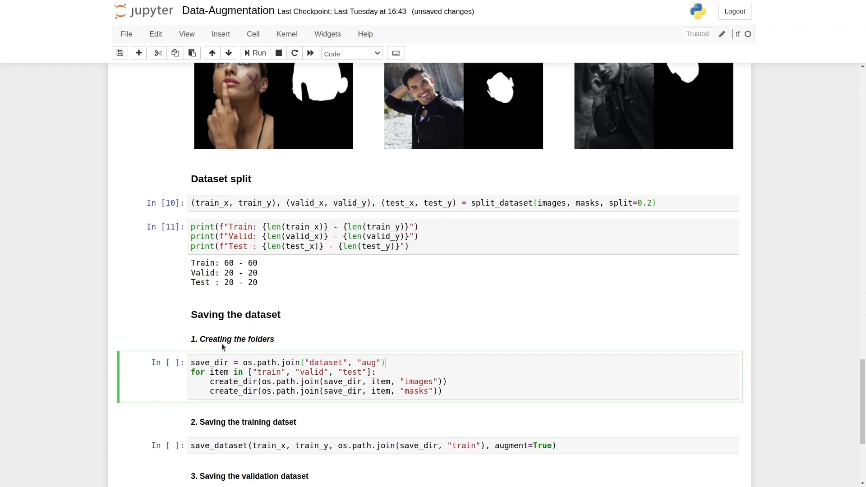
pyautogui.doubleClick(370, 362)
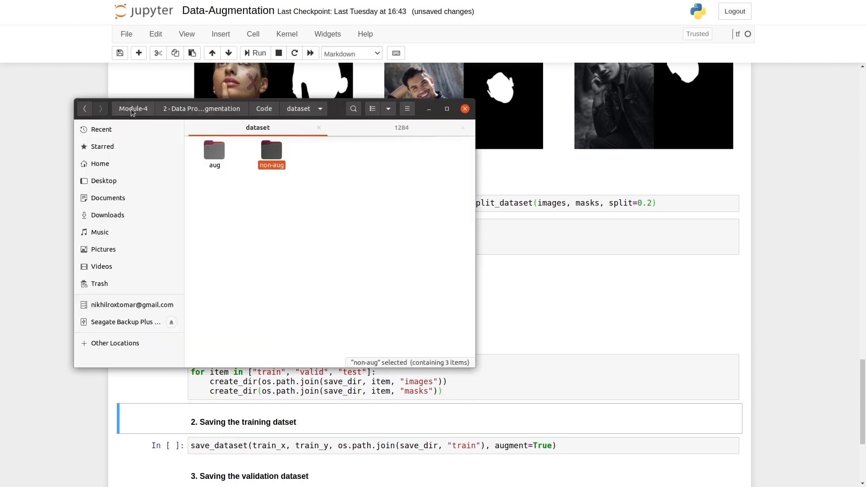
# Check that dataset/aug/valid holds images and masks subfolders, then close the file window
pyautogui.click(217, 154)
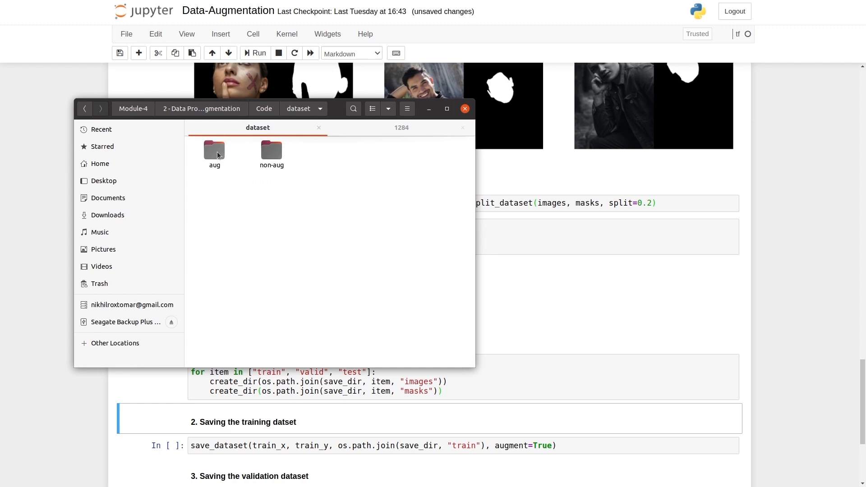
pyautogui.doubleClick(214, 149)
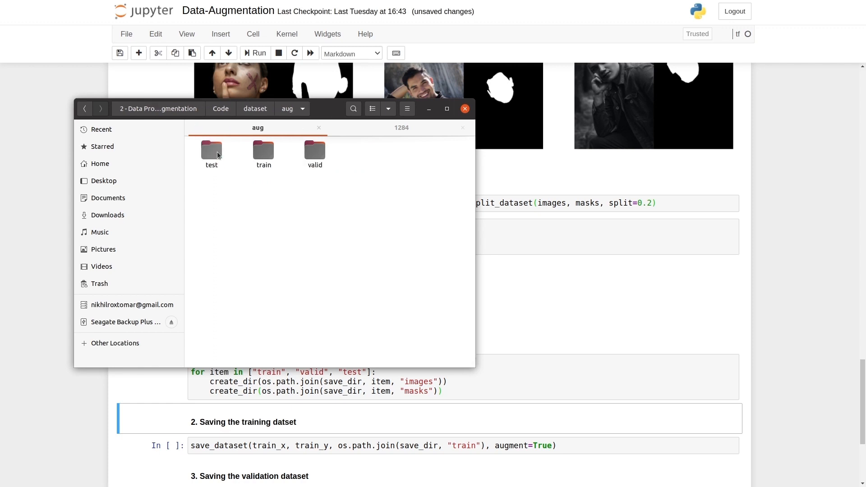
pyautogui.click(315, 150)
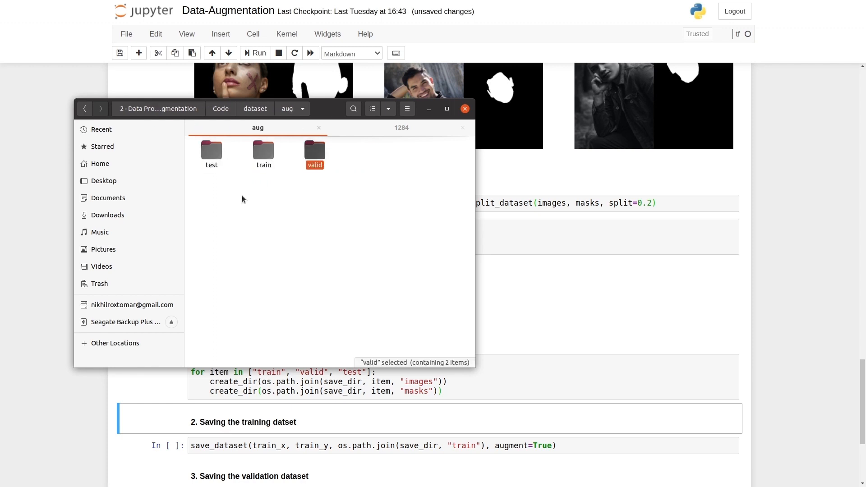
pyautogui.doubleClick(314, 148)
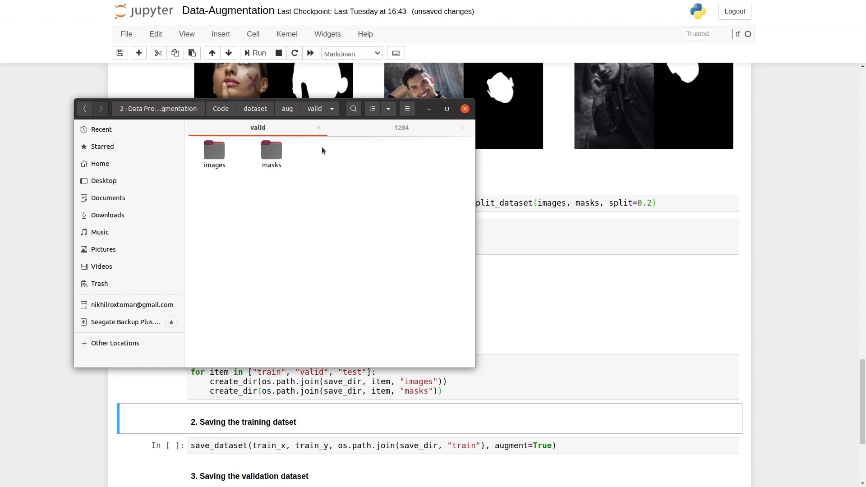
pyautogui.click(465, 109)
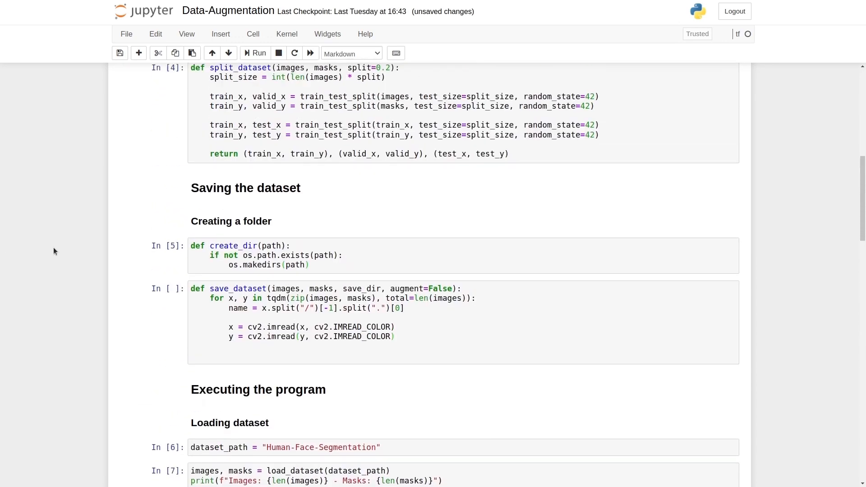
pyautogui.scroll(-3)
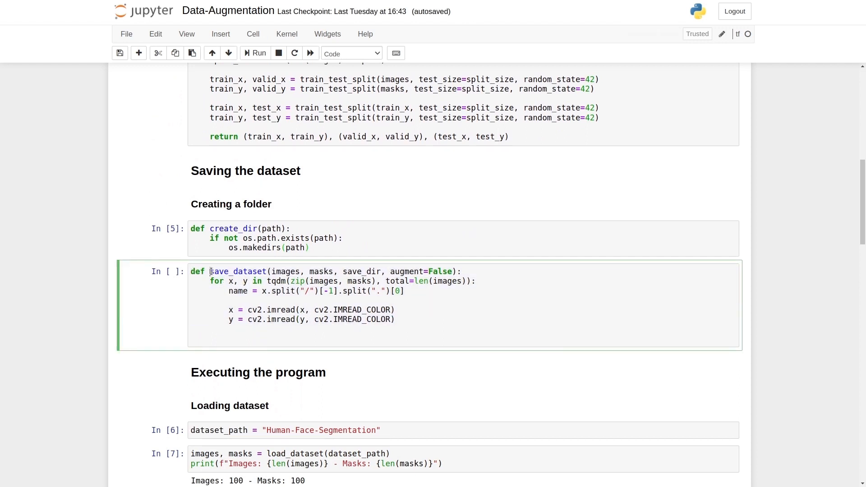
pyautogui.doubleClick(285, 271)
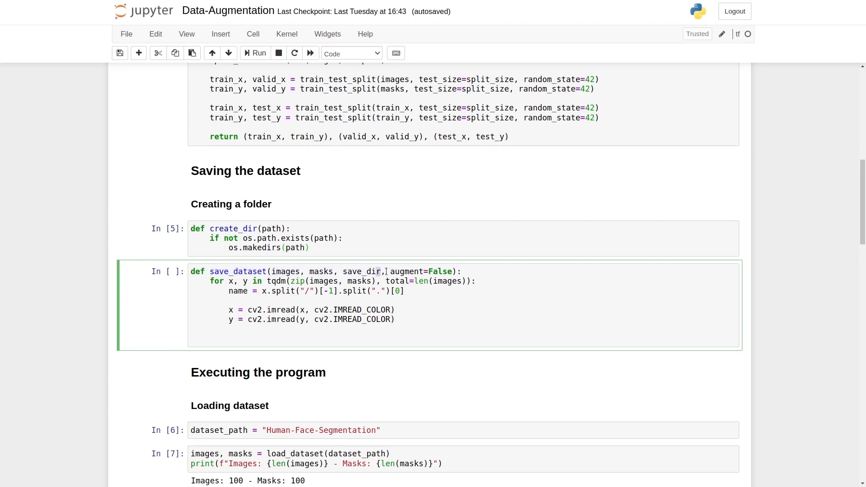
pyautogui.doubleClick(419, 272)
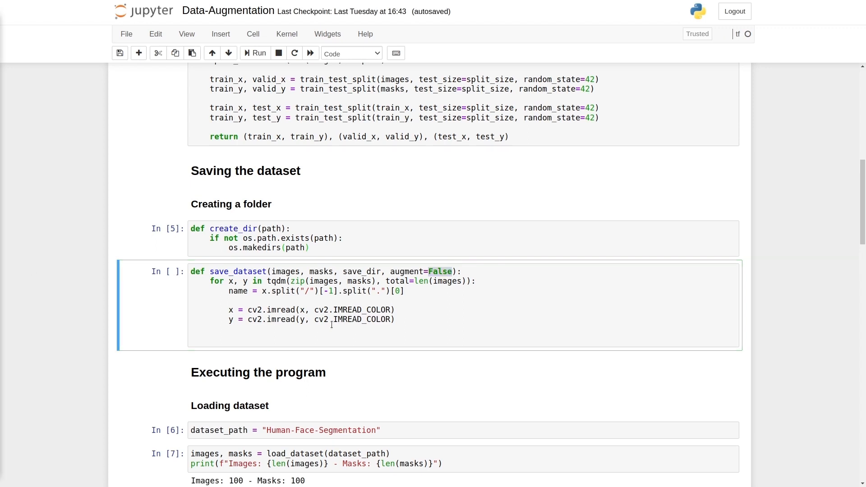
# After the image reads, add an 'if augment == True: pass' branch and an else
pyautogui.click(305, 334)
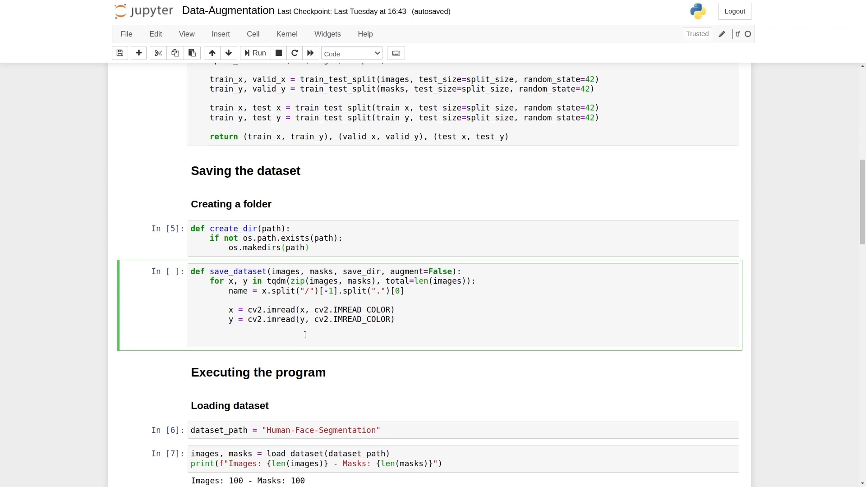
pyautogui.write('if')
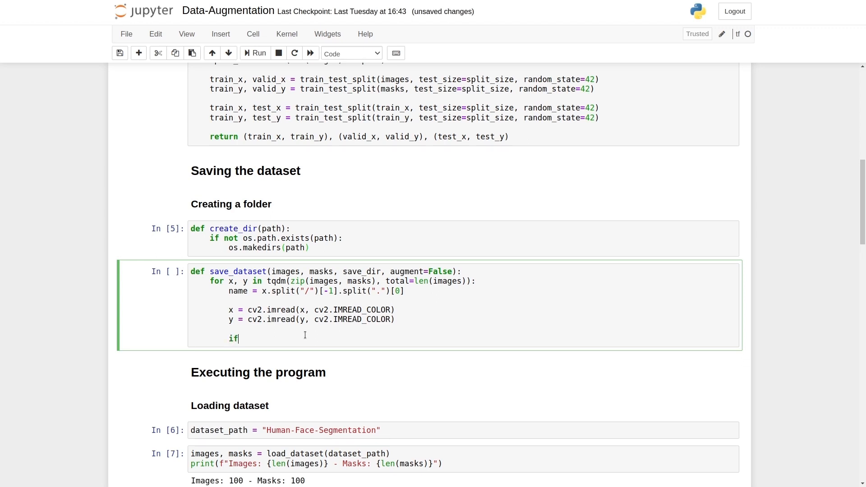
pyautogui.write('augment == True:')
pyautogui.write('p')
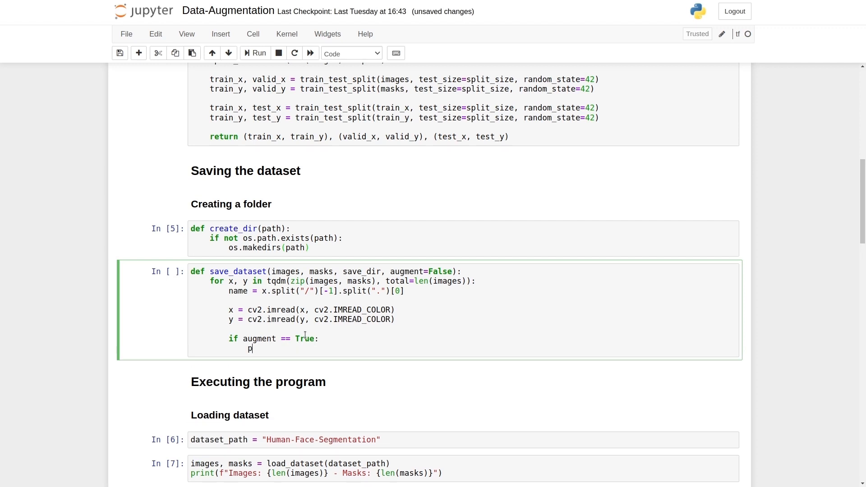
pyautogui.write('ass')
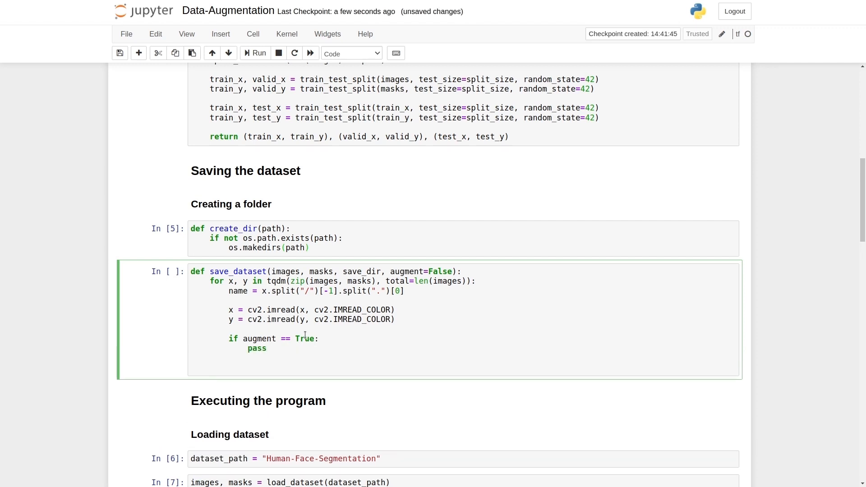
pyautogui.write('else:')
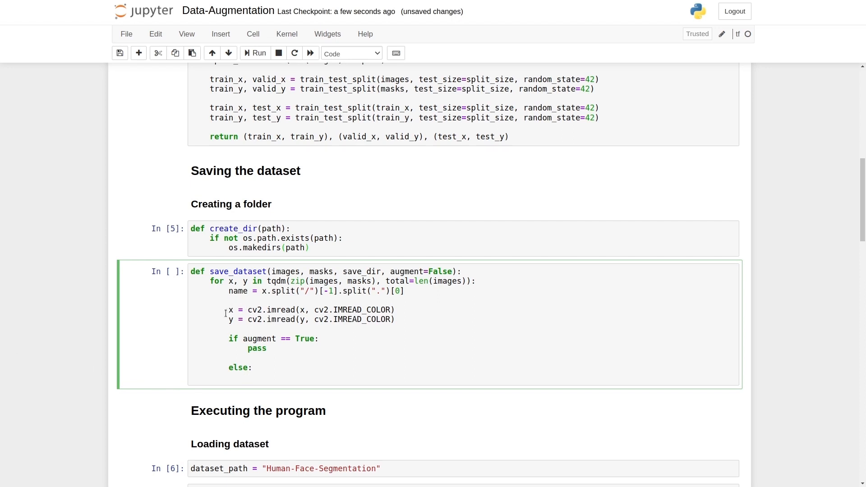
# In the else branch, set aug_x = [x] and aug_y = [y]
pyautogui.write('aug_')
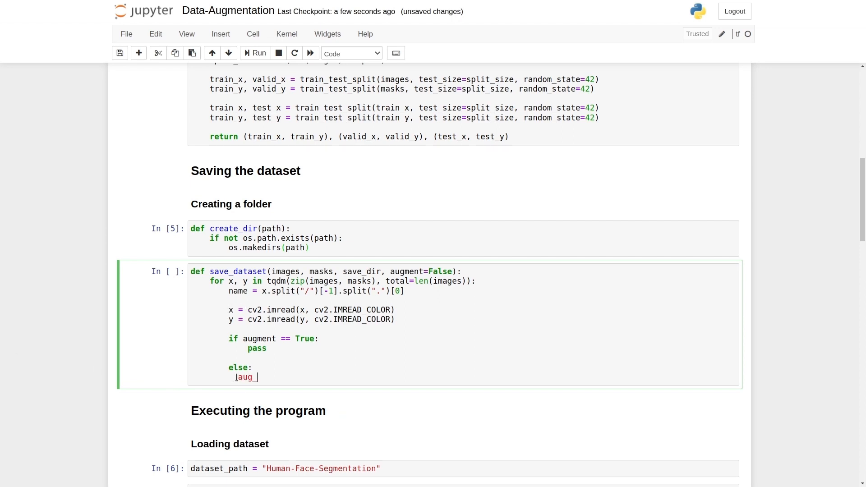
pyautogui.write('x = [x]')
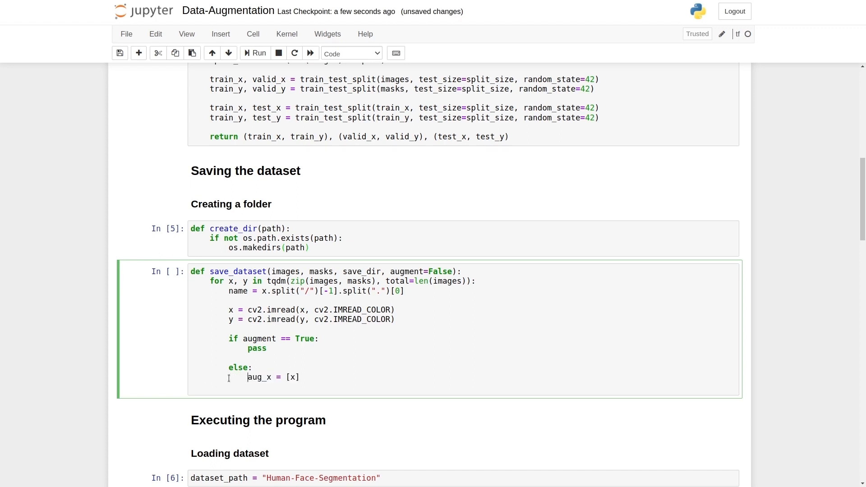
pyautogui.write('aug_')
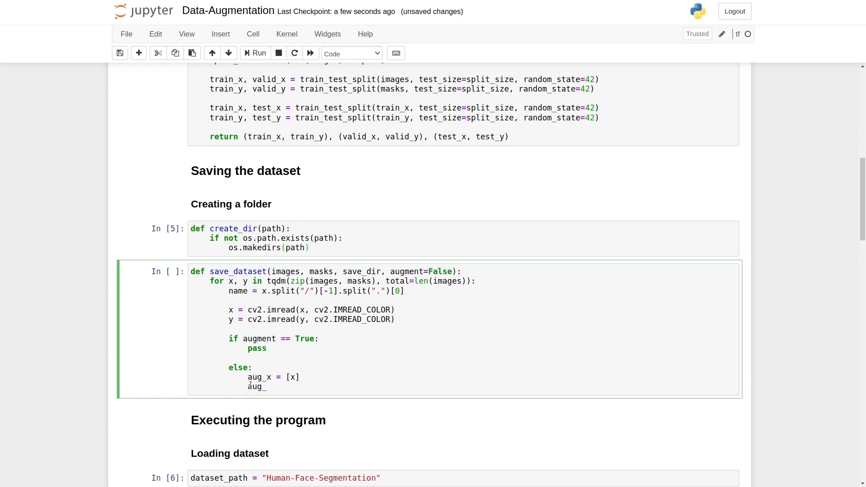
pyautogui.write('y = [y]')
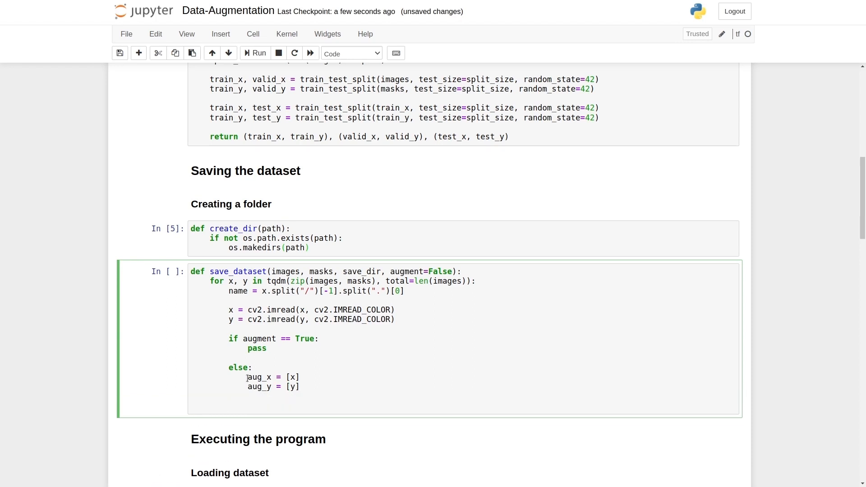
pyautogui.doubleClick(259, 386)
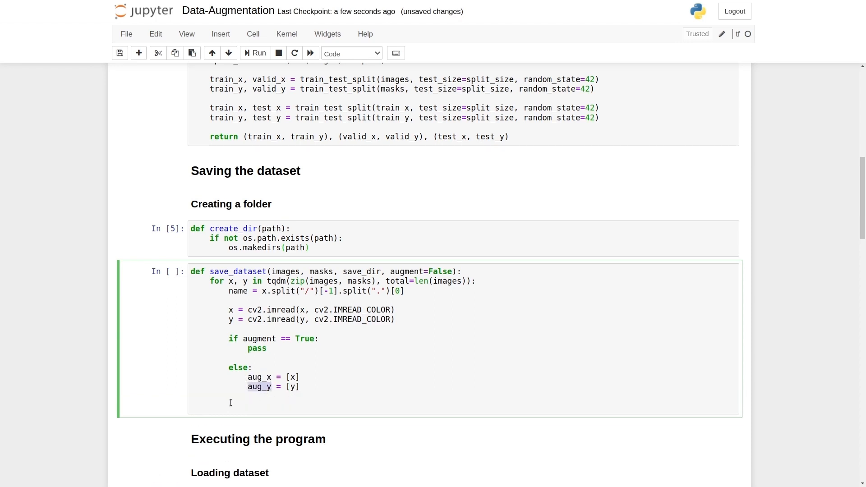
# Add the loop 'for ax, ay in zip(aug_x, aug_y):'
pyautogui.write('for')
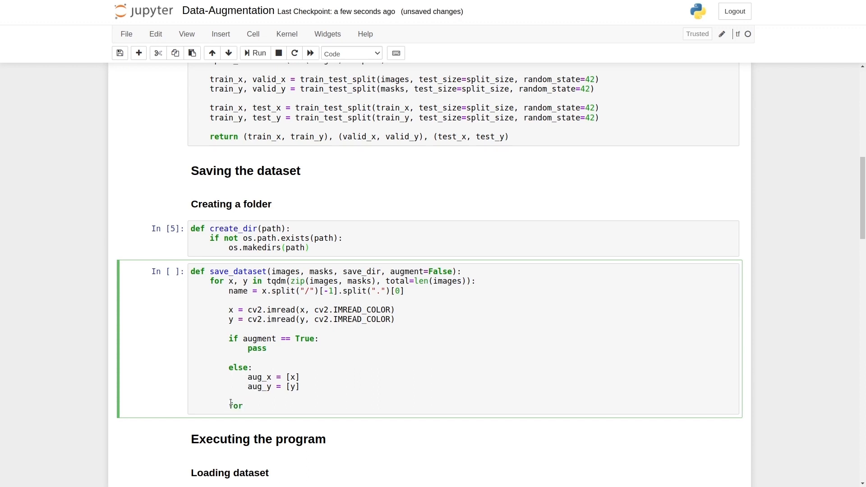
pyautogui.write('ax, ay in zip()')
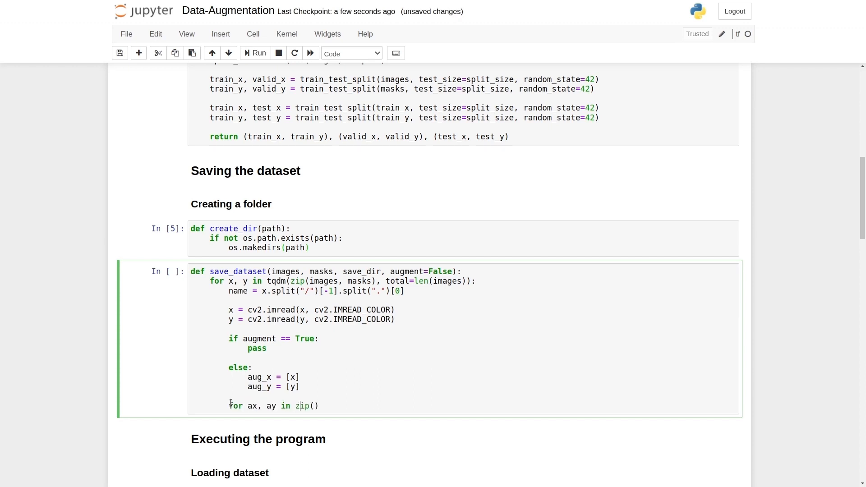
pyautogui.write('aug_x, aug_y')
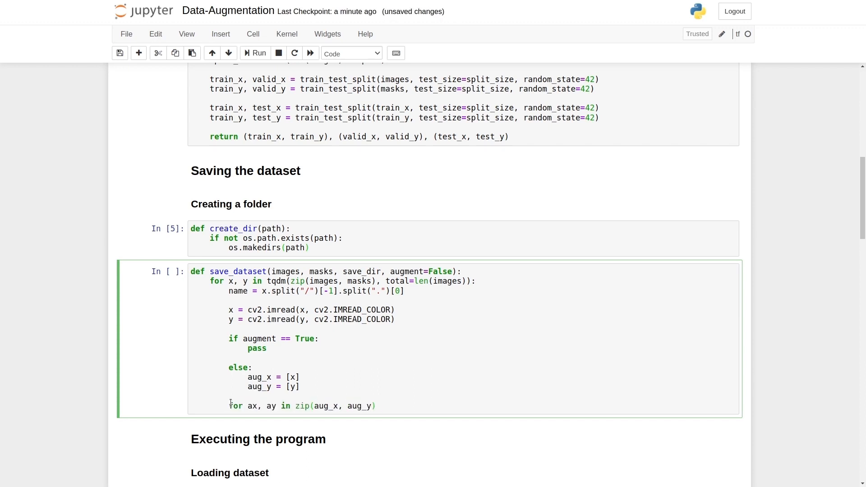
pyautogui.write(':')
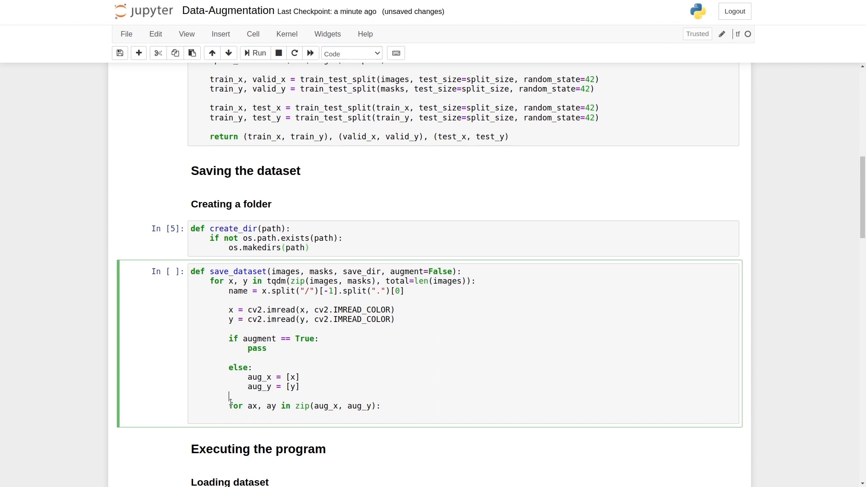
# Set idx = 0, name files f"{name}_{idx}.png", and define save_image_path and save_mask_path
pyautogui.write('idx =')
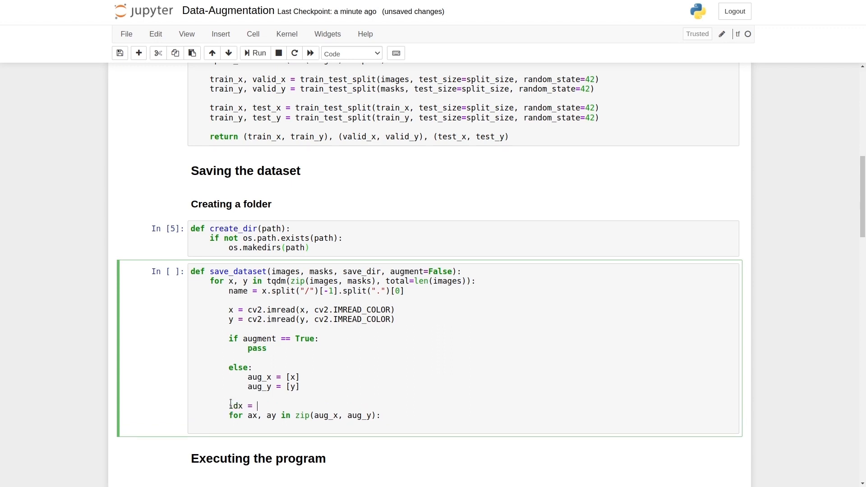
pyautogui.write('0')
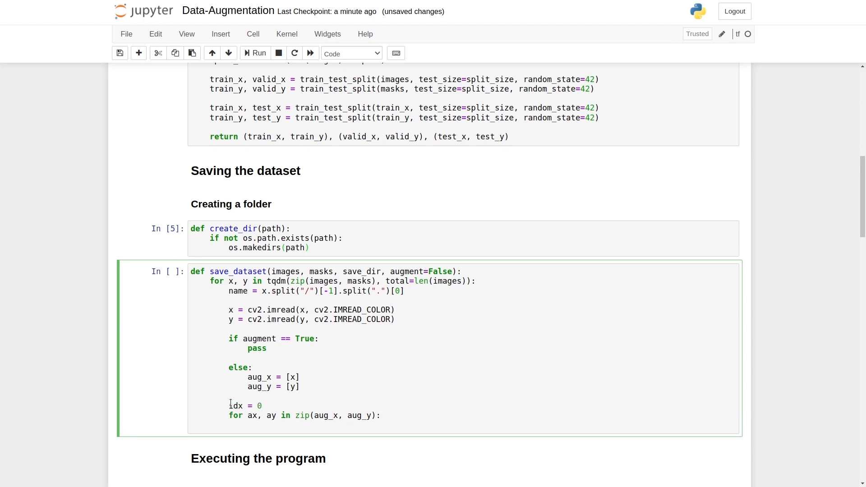
pyautogui.write('aug')
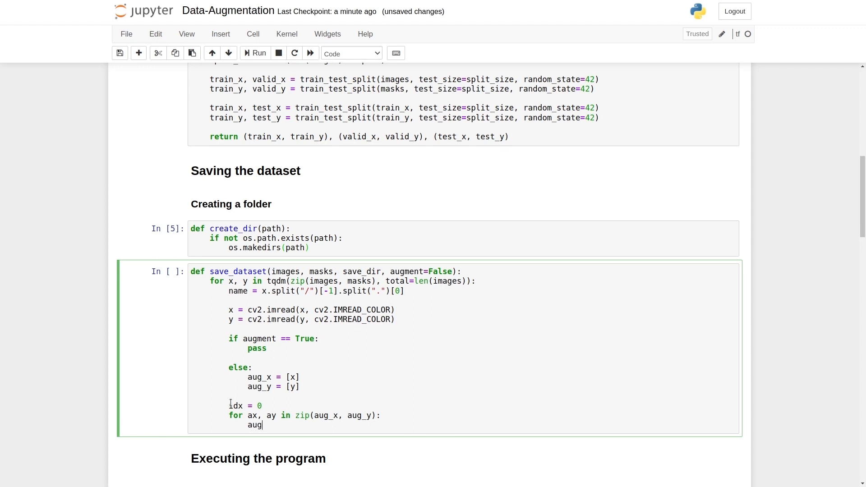
pyautogui.write('_name =')
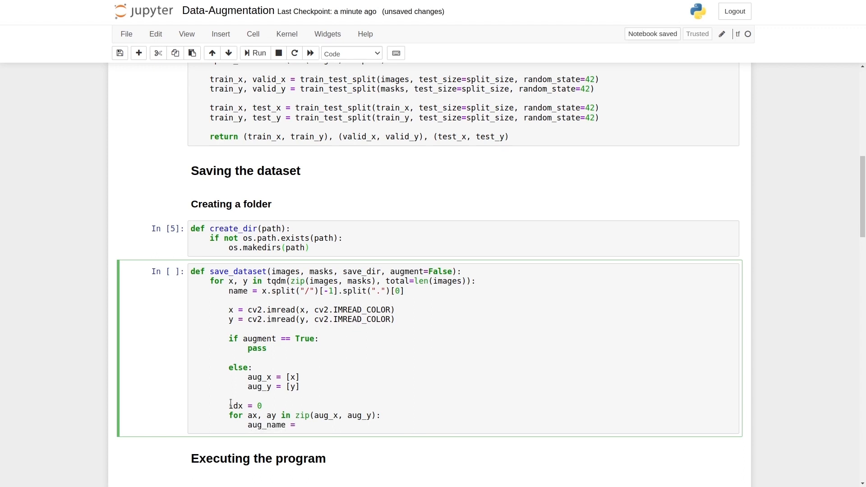
pyautogui.write('f""')
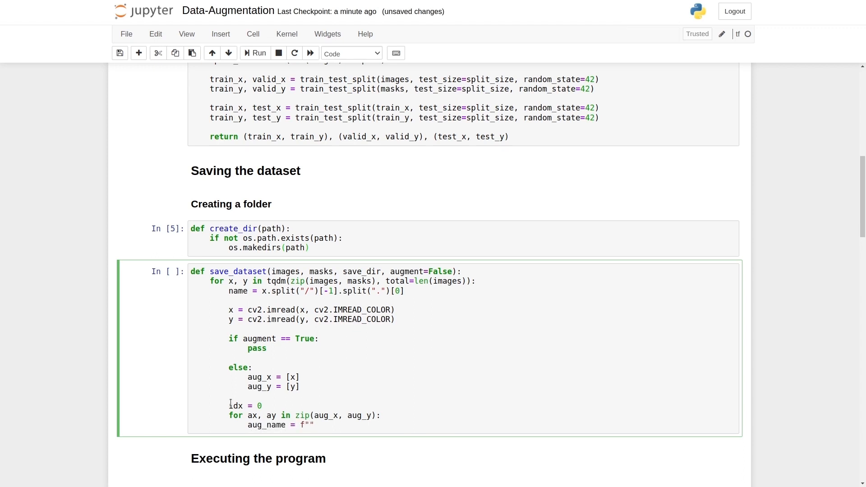
pyautogui.write('{name}_')
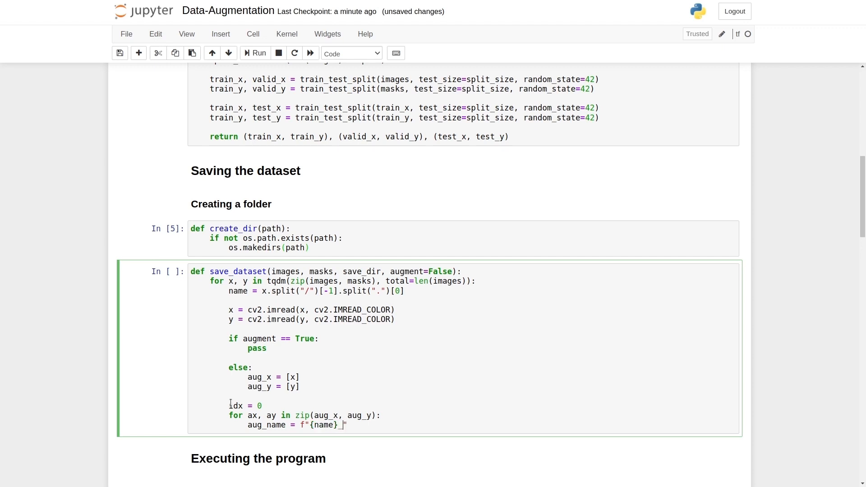
pyautogui.write('{idx}')
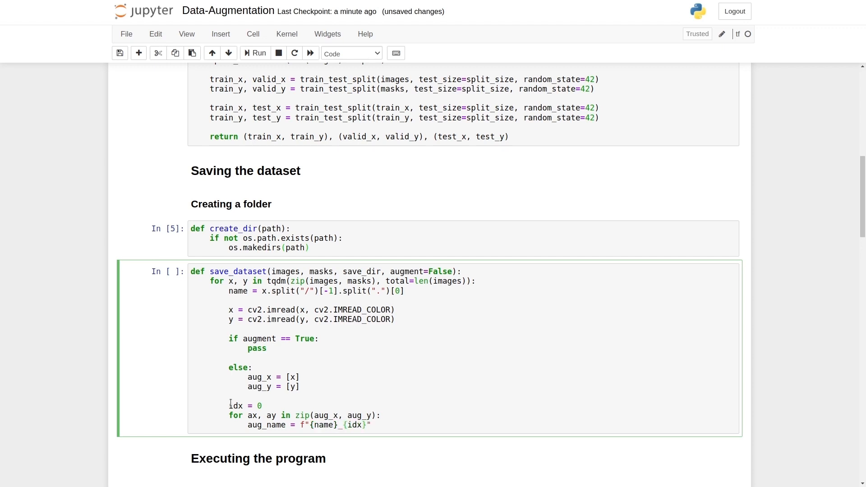
pyautogui.write('.png')
pyautogui.write('save_mask_path = os.path.join(save_dir, "masks", aug_name)')
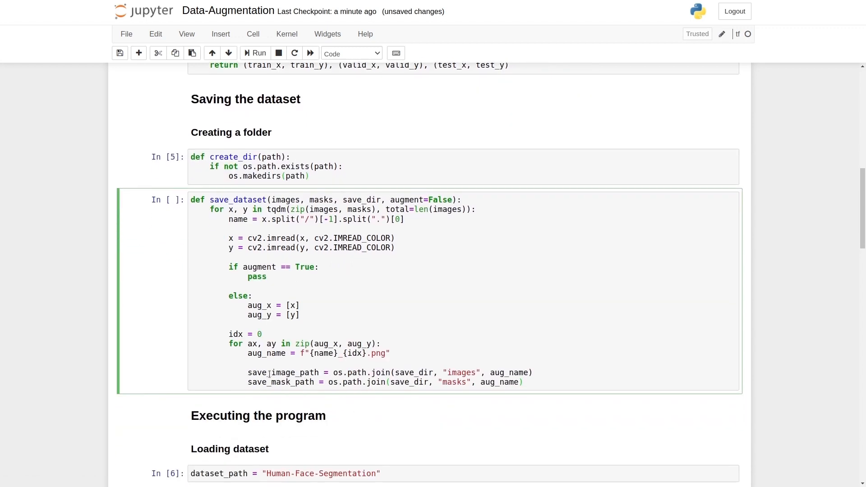
pyautogui.doubleClick(284, 372)
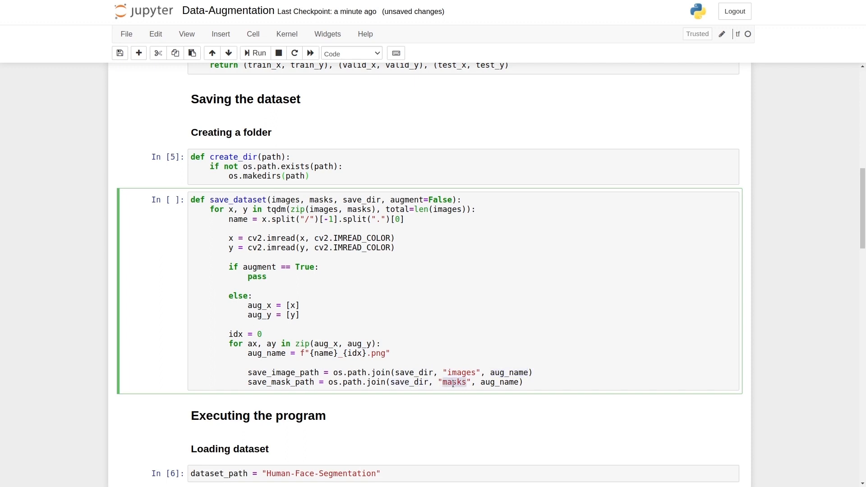
pyautogui.doubleClick(500, 382)
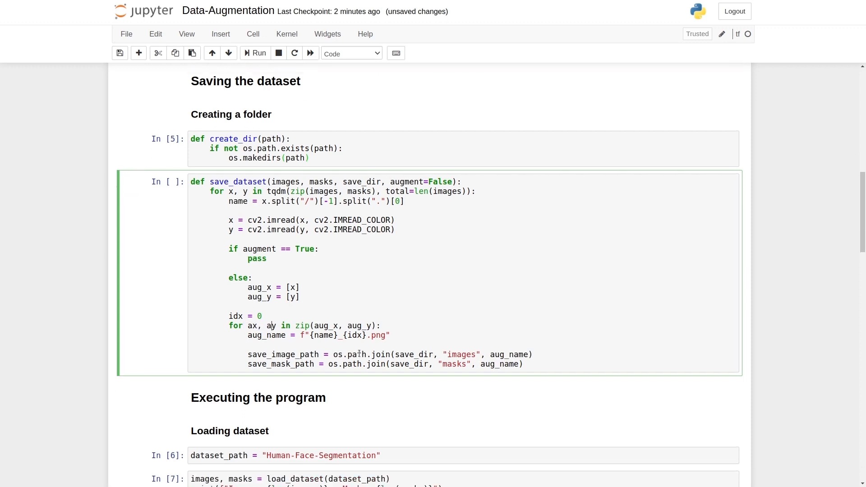
# Add cv2.imwrite(save_image_path, ax) and cv2.imwrite(save_mask_path, ay) to the loop
pyautogui.write('cv2')
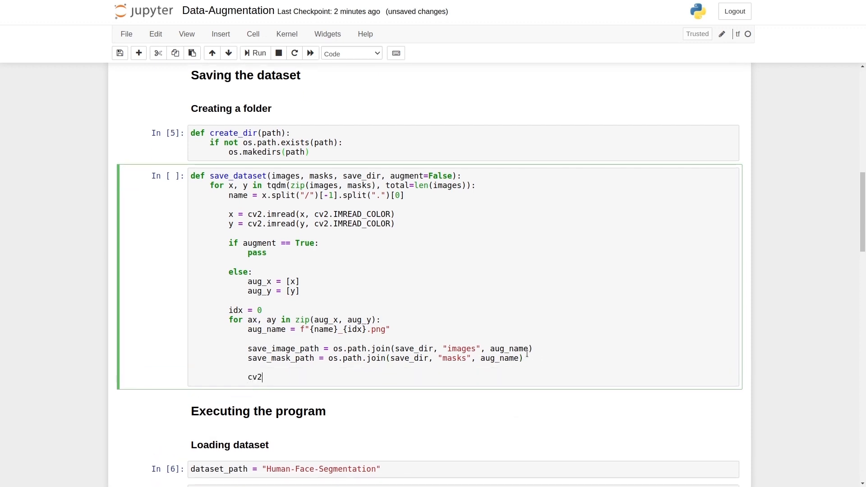
pyautogui.write('.imwrite()')
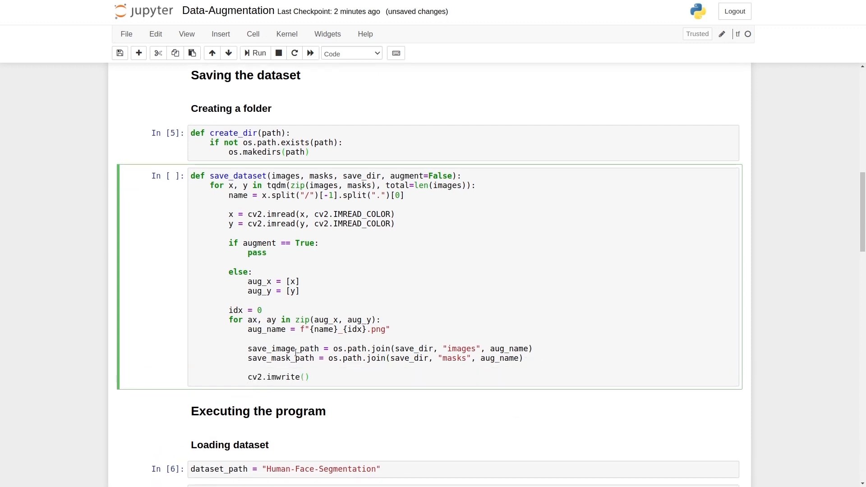
pyautogui.write('save_image_path, ax')
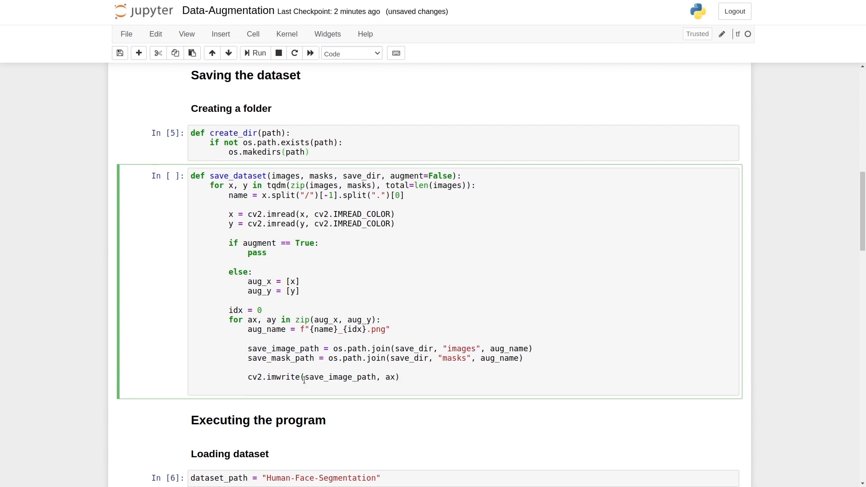
pyautogui.write('cv2.imwrite()')
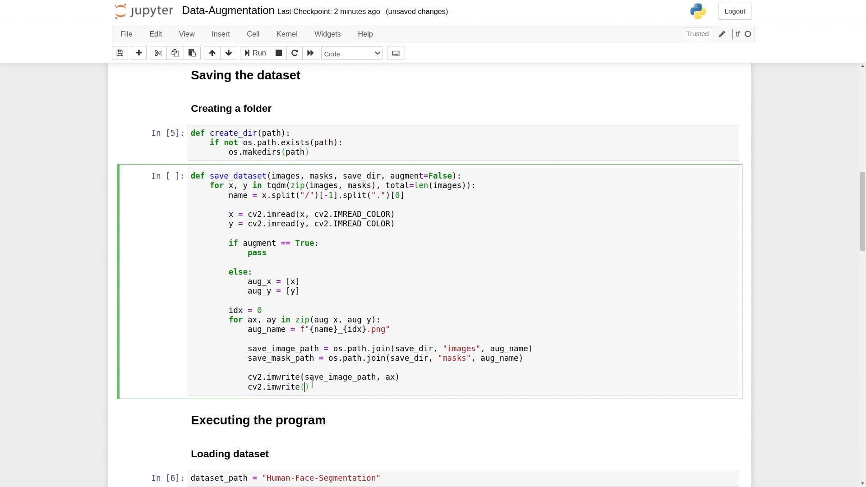
pyautogui.write('save_mask')
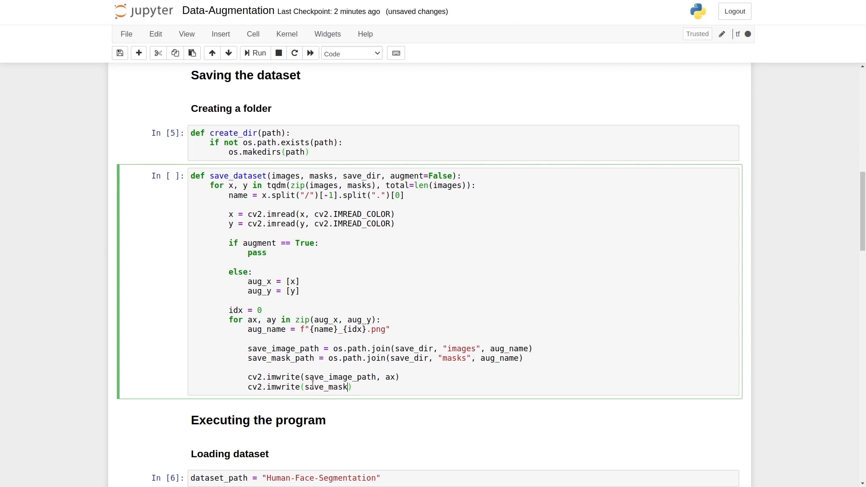
pyautogui.write('_path, ay')
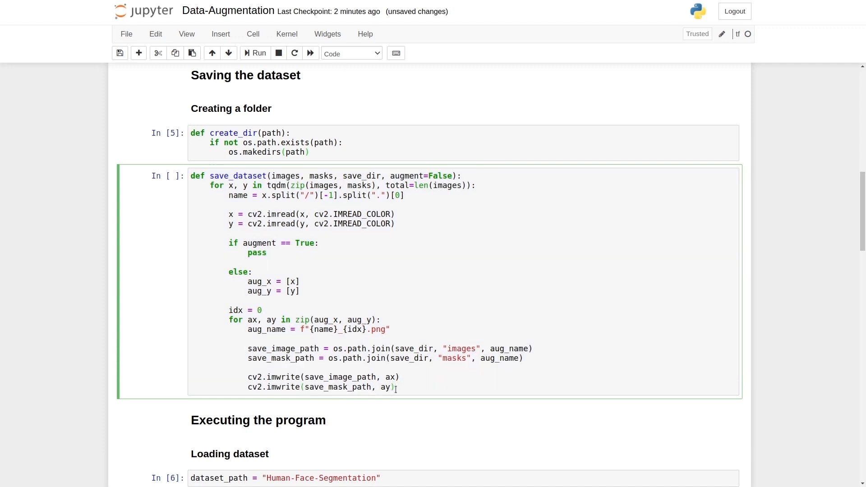
pyautogui.moveTo(270, 250)
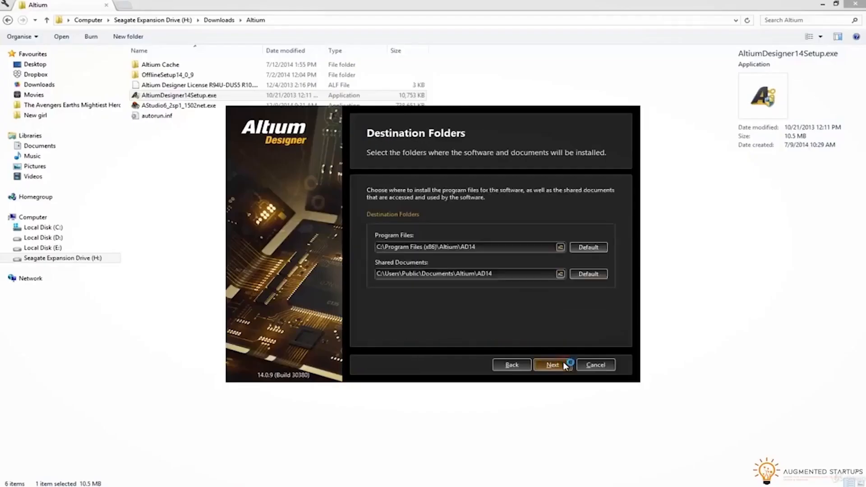
# Accept the default destination folders and finish with Launch Altium Designer checked
pyautogui.click(552, 364)
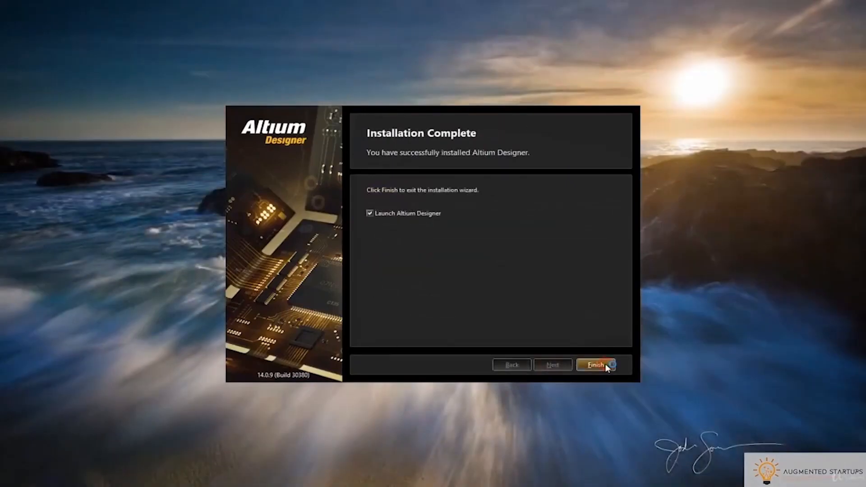
pyautogui.click(596, 364)
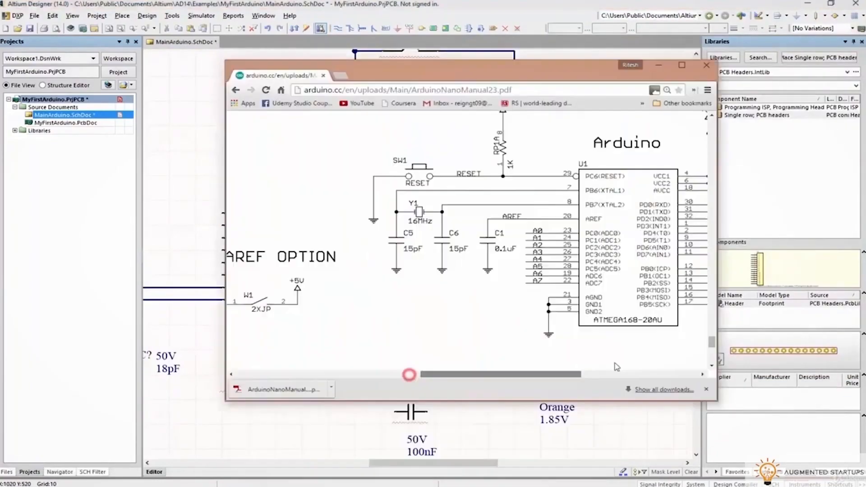
# View the Arduino Nano manual in the browser over the MyFirstArduino schematic
pyautogui.click(706, 66)
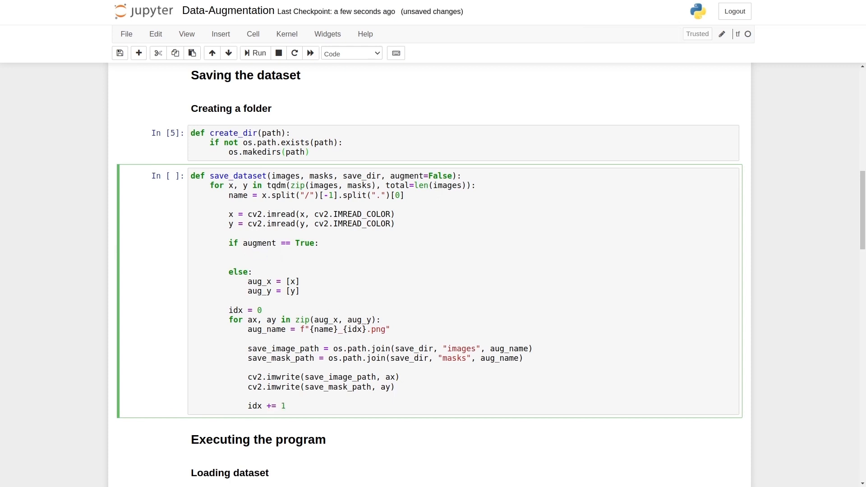
# Replace pass with aug = HorizontalFlip(p=1) and start the 'augmented = aug' line
pyautogui.click(248, 254)
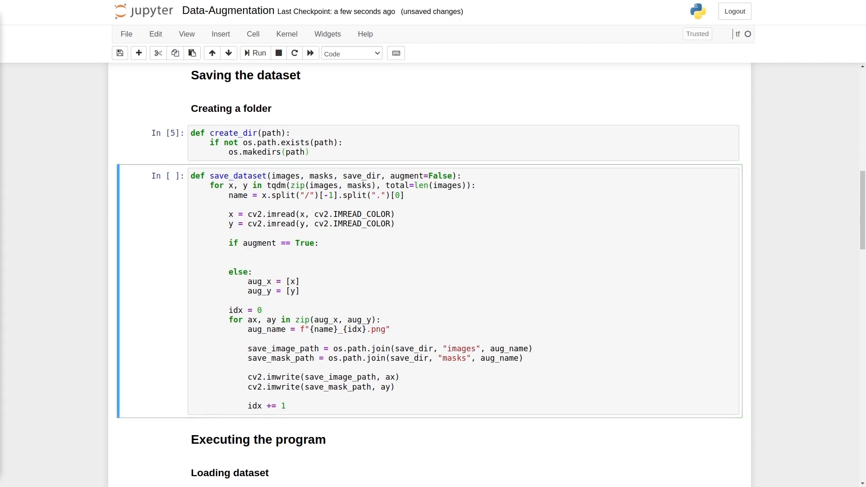
pyautogui.write('aug = HorizontalFlip(p=1)')
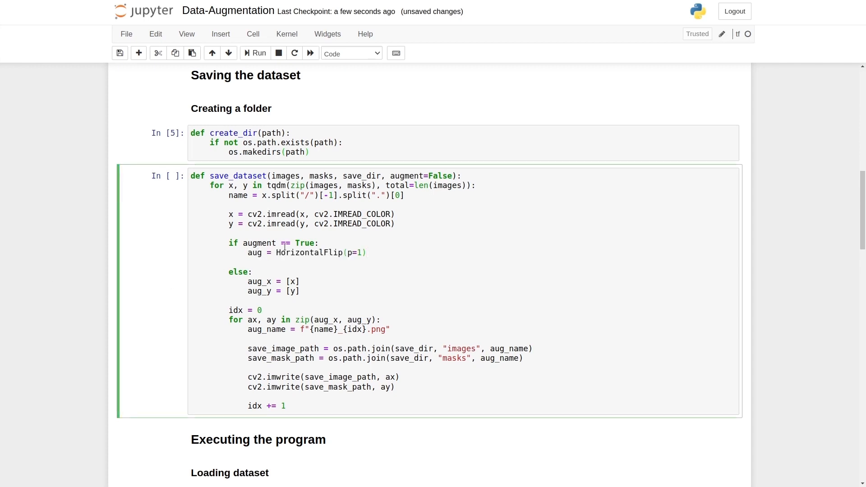
pyautogui.doubleClick(356, 252)
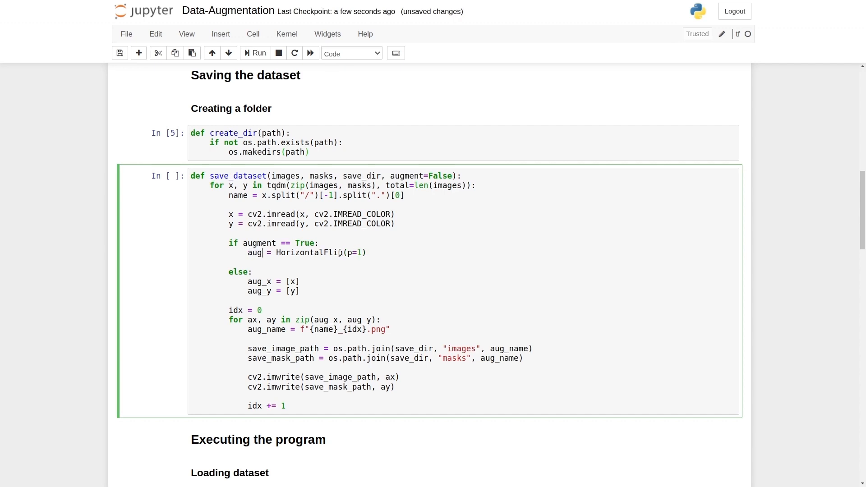
pyautogui.write('augmented = aug')
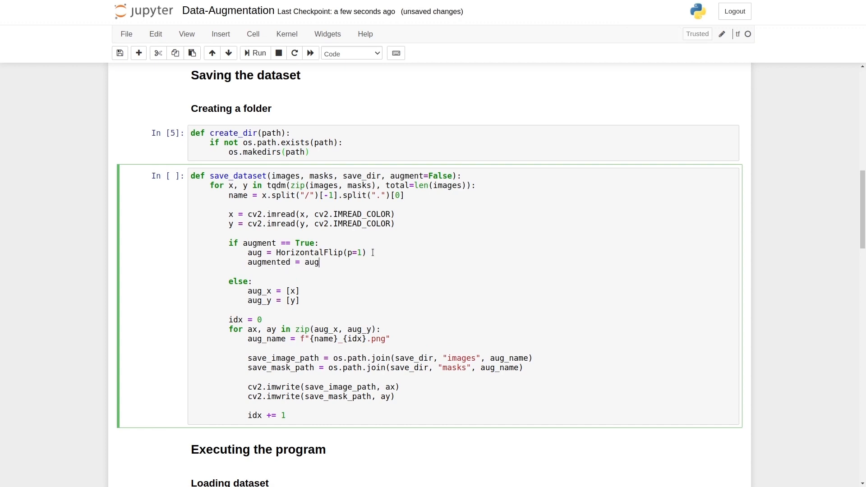
# Apply aug to image x and its mask, extracting x1 = augmented["image"]
pyautogui.write('(')
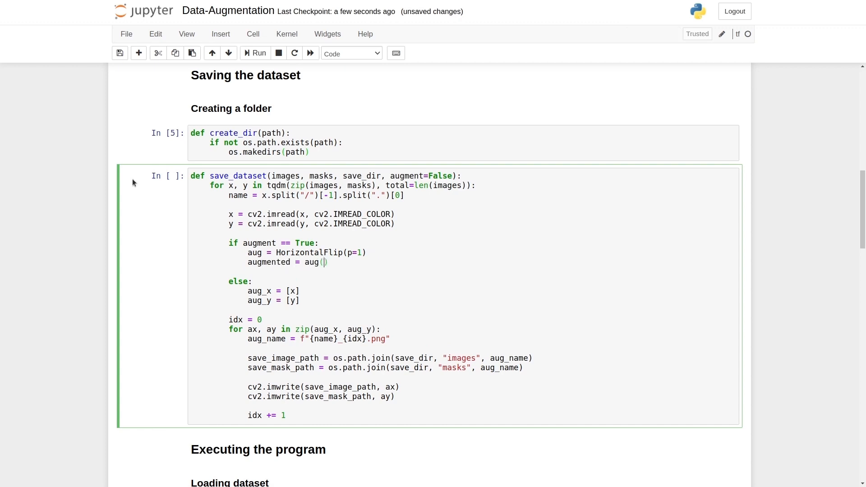
pyautogui.write('image')
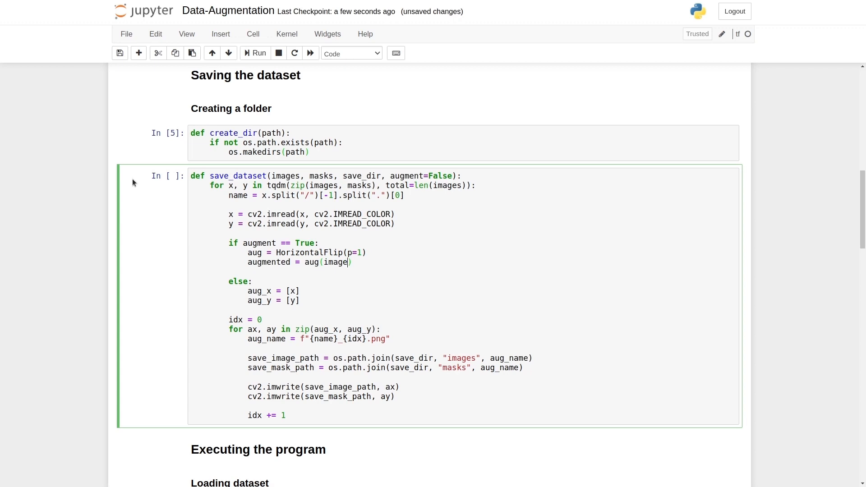
pyautogui.write('=x, mask=y')
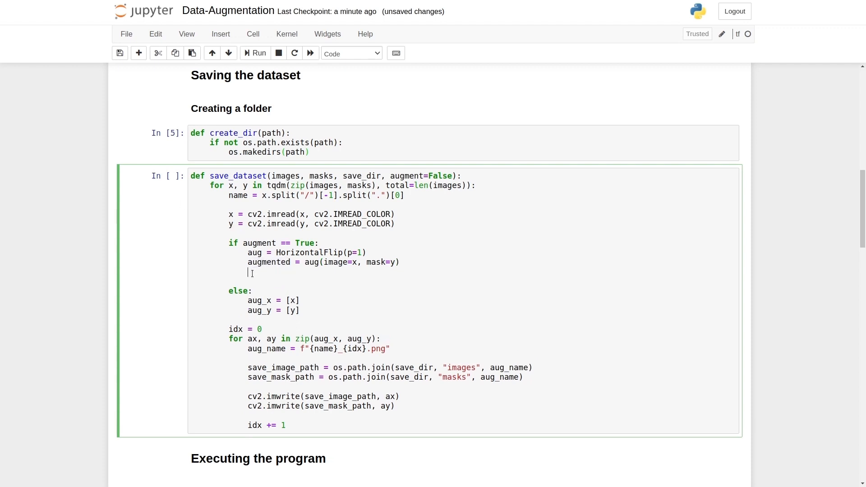
pyautogui.write('x1')
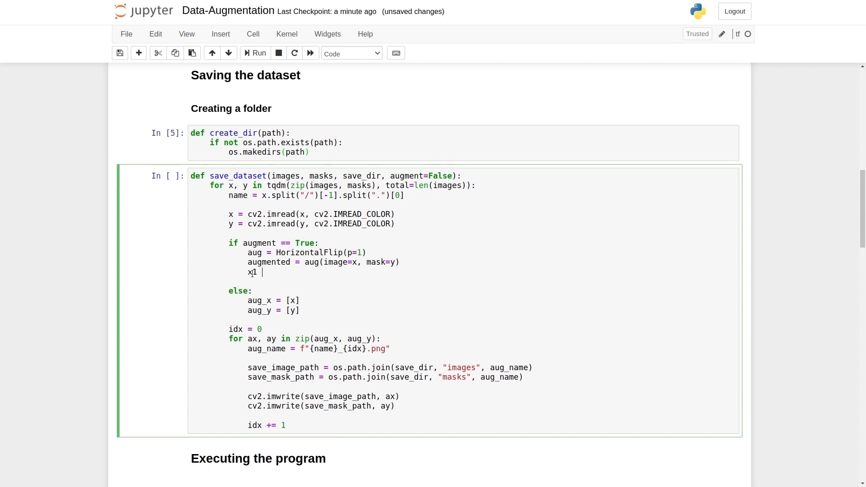
pyautogui.write('= augmented')
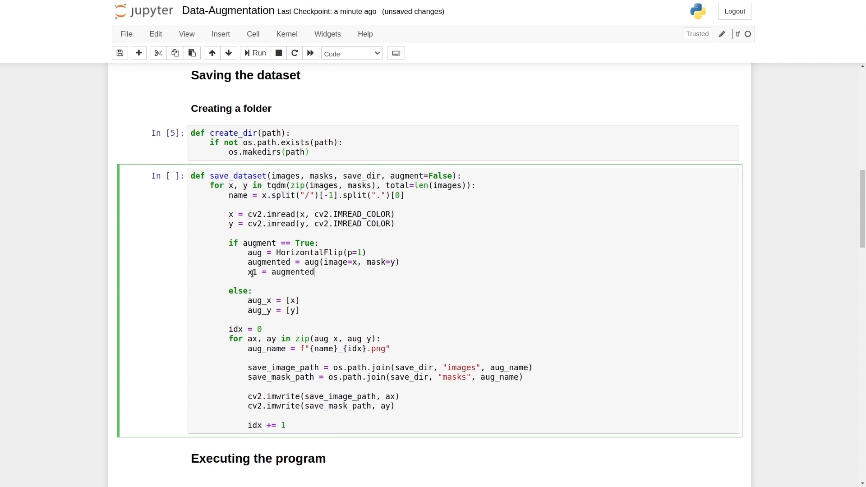
pyautogui.write('["image"]')
pyautogui.write('y1 = augmented["mask"]')
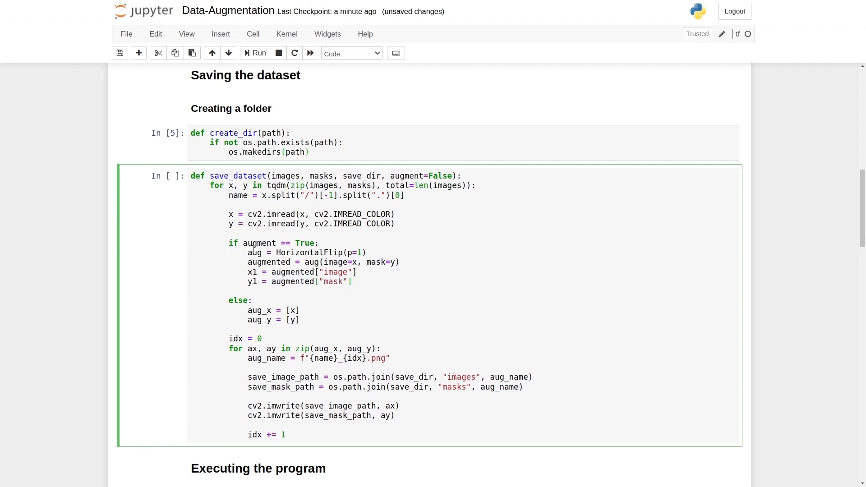
# Extend the lists to aug_x = [x, x1] and aug_y = [y, y1]
pyautogui.moveTo(248, 252); pyautogui.dragTo(361, 281)
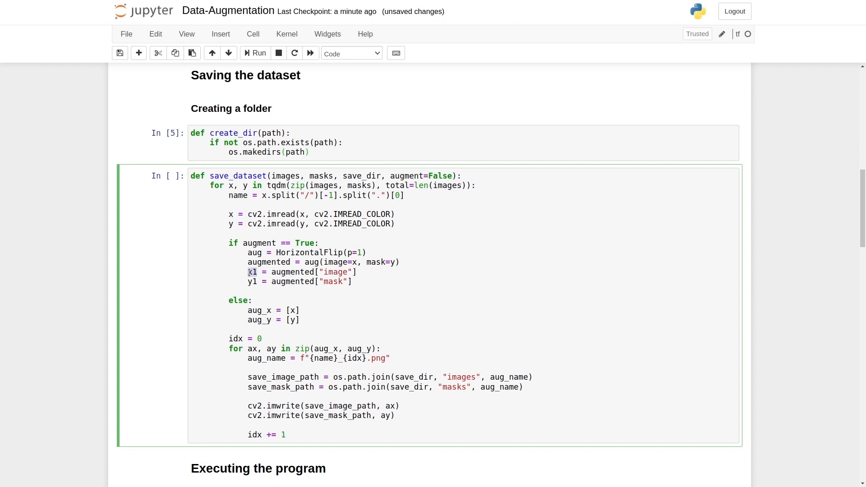
pyautogui.click(279, 282)
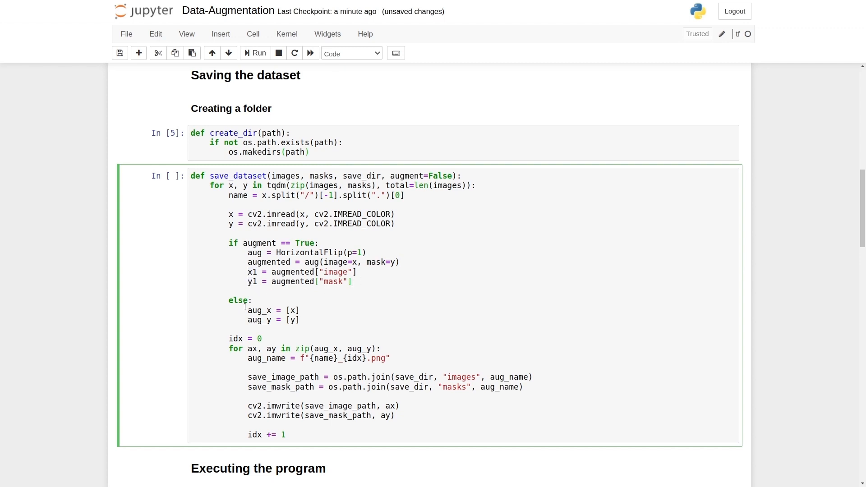
pyautogui.moveTo(247, 310); pyautogui.dragTo(299, 319)
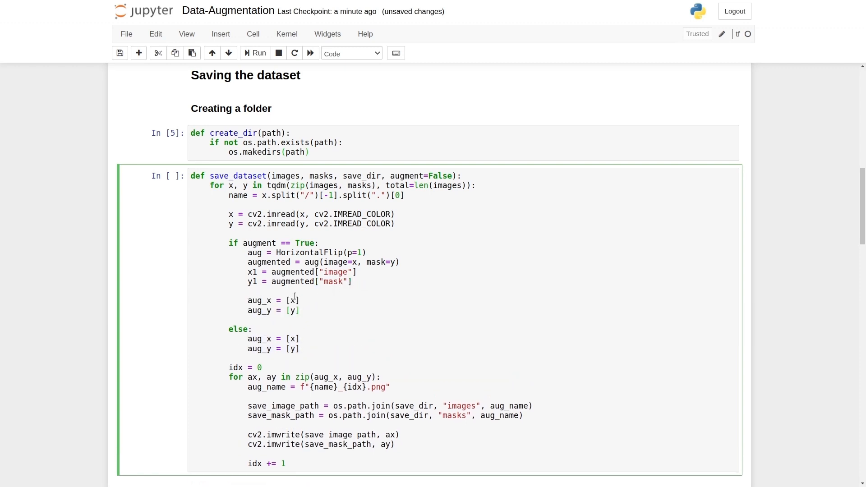
pyautogui.write(',I')
pyautogui.write(', y1')
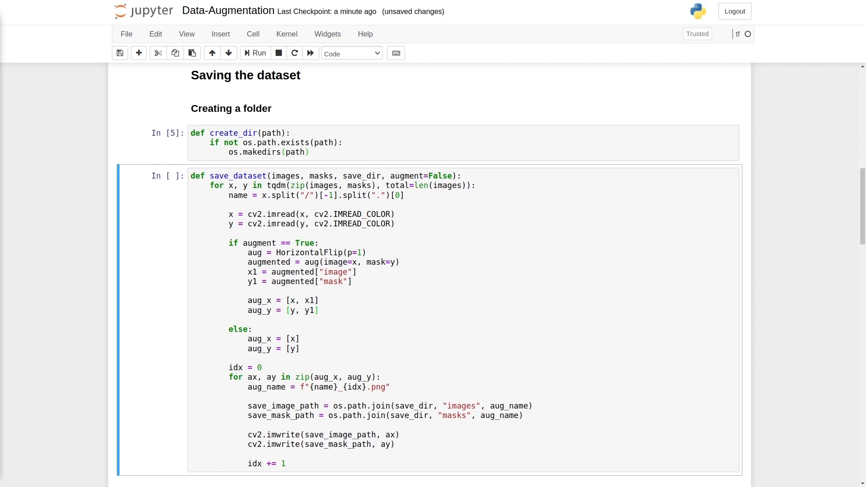
pyautogui.click(351, 281)
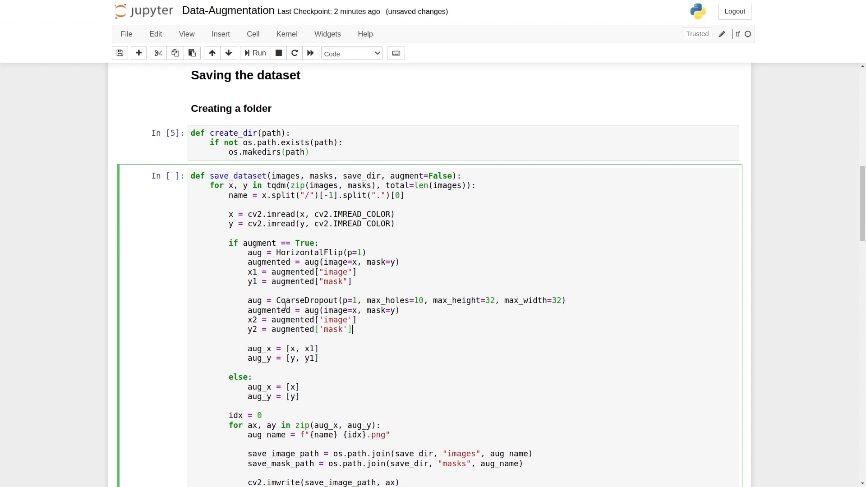
# Review the CoarseDropout line's p=1 and 10-hole, 32×32 size parameters
pyautogui.doubleClick(306, 300)
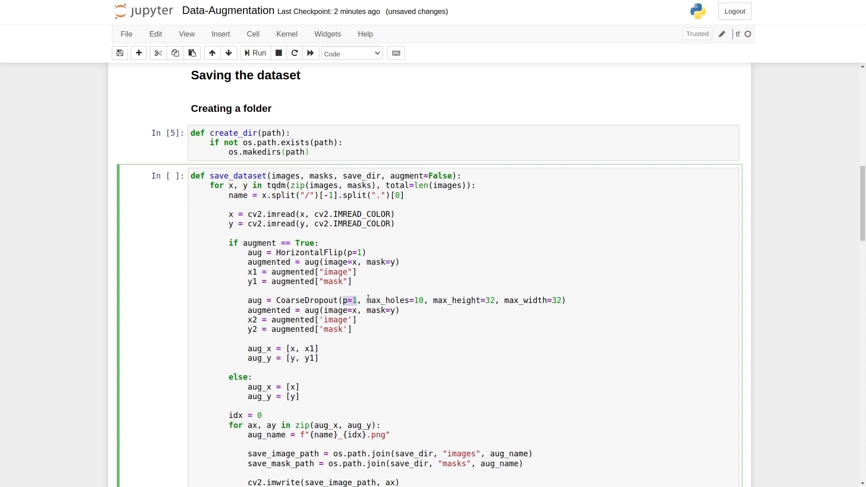
pyautogui.doubleClick(394, 300)
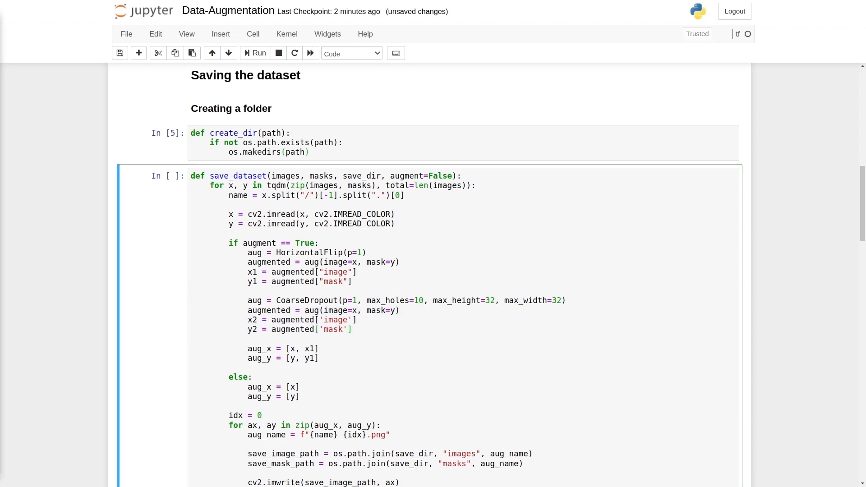
# Place the cursor below the dropout block for the brightness and contrast code
pyautogui.click(362, 330)
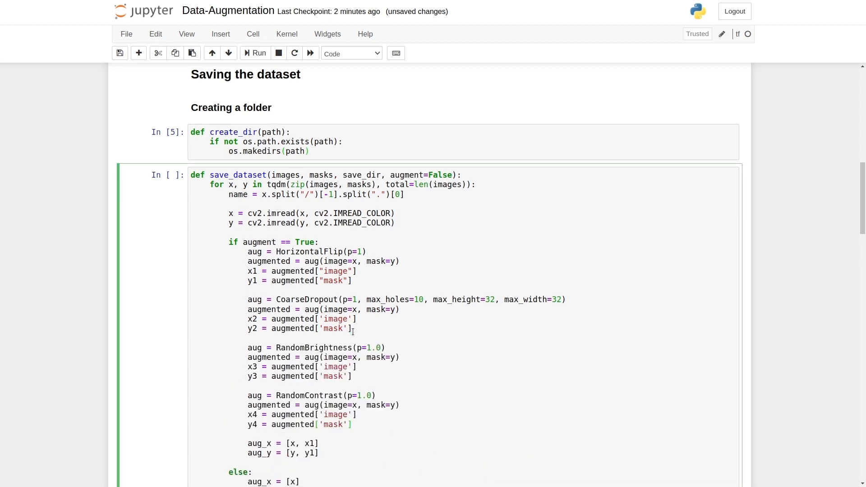
pyautogui.scroll(-3)
pyautogui.write(', y2, y3, y4')
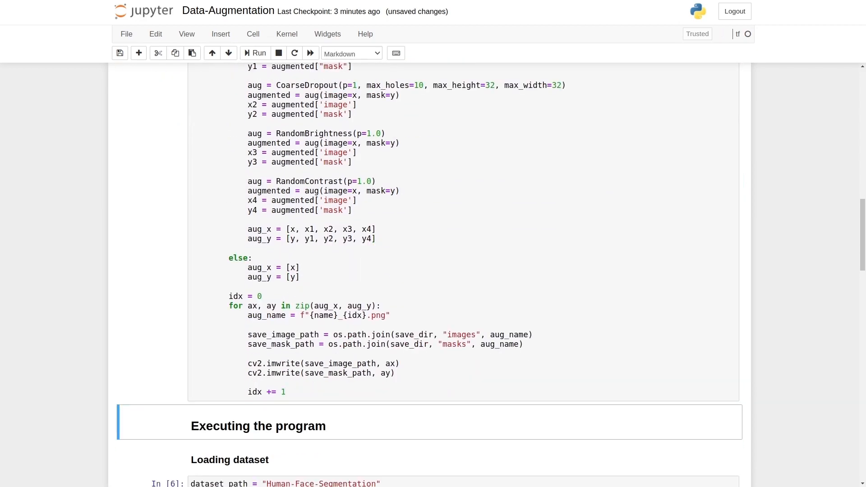
pyautogui.scroll(-3)
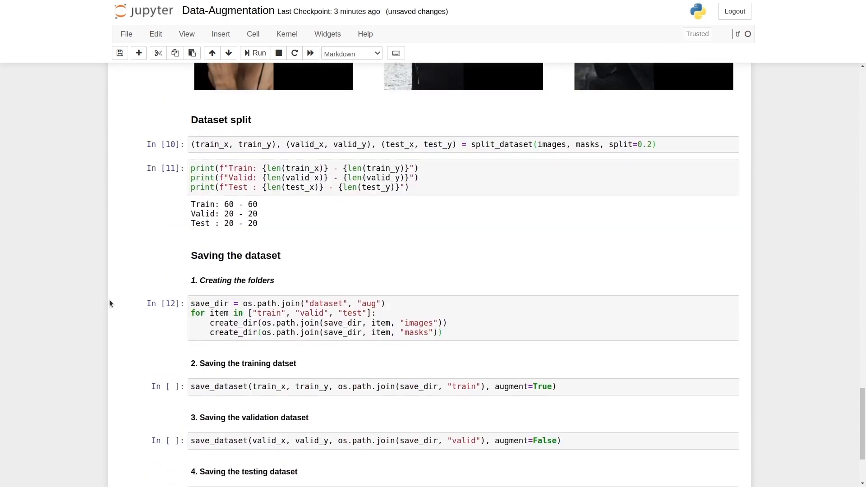
pyautogui.scroll(-3)
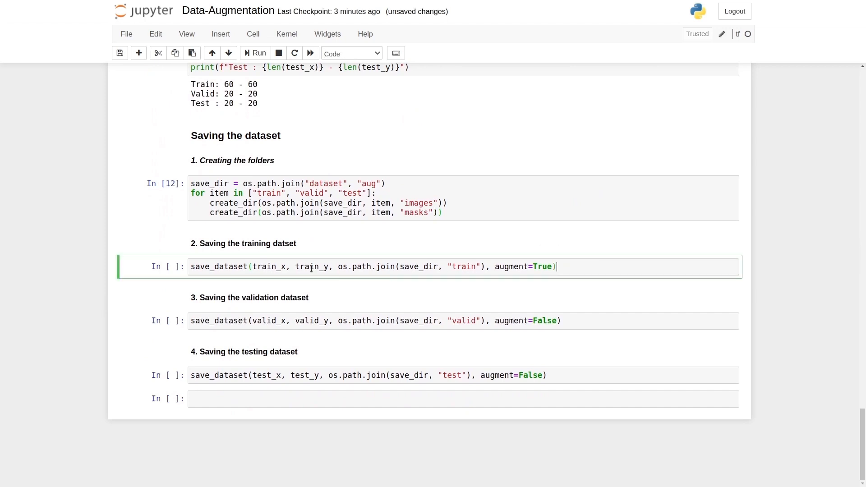
pyautogui.doubleClick(540, 266)
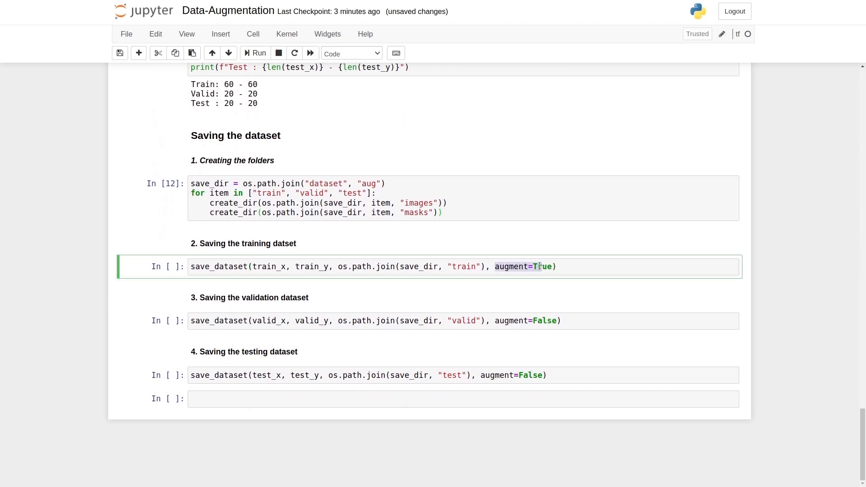
pyautogui.click(382, 321)
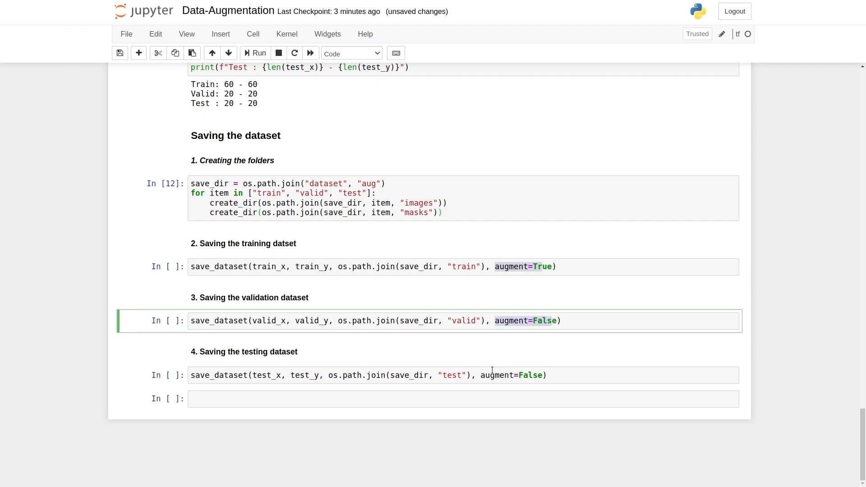
pyautogui.click(491, 375)
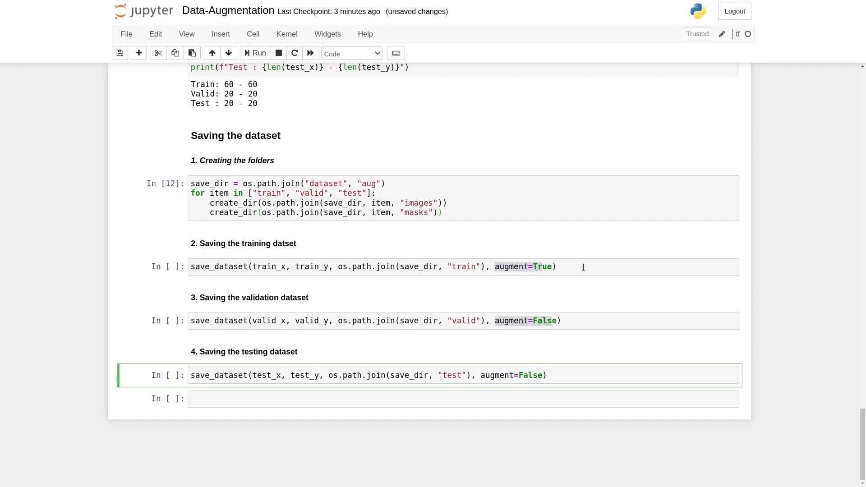
pyautogui.click(583, 267)
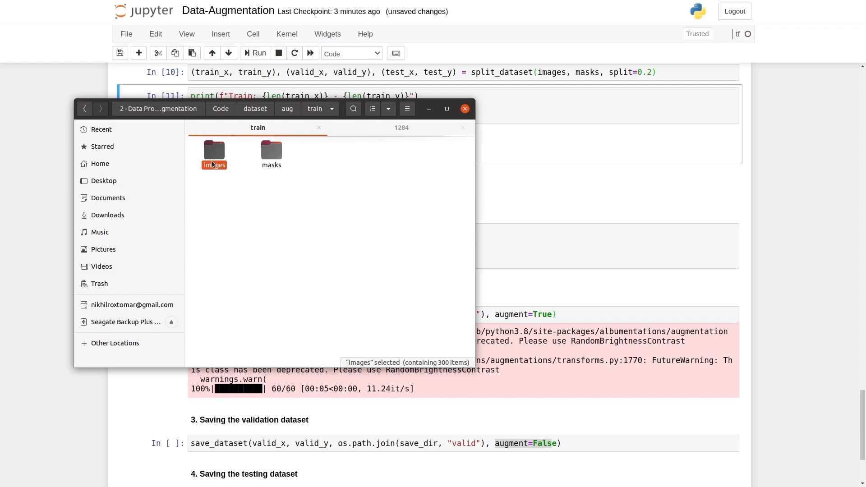
# Open the augmented train images and view the first face's flip, dropout, brightness and contrast variants
pyautogui.doubleClick(214, 151)
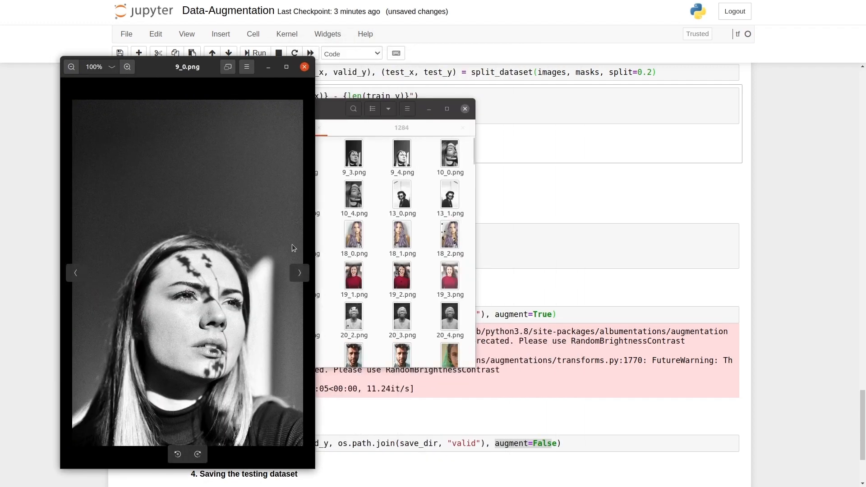
pyautogui.click(299, 272)
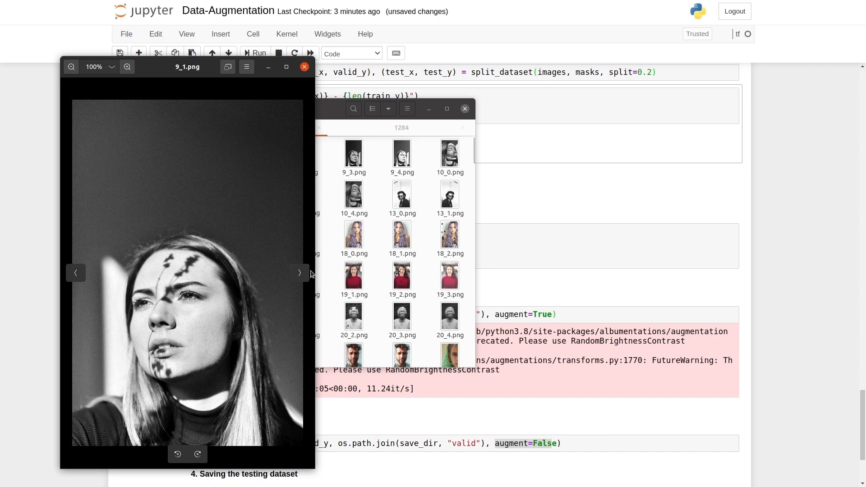
pyautogui.click(299, 272)
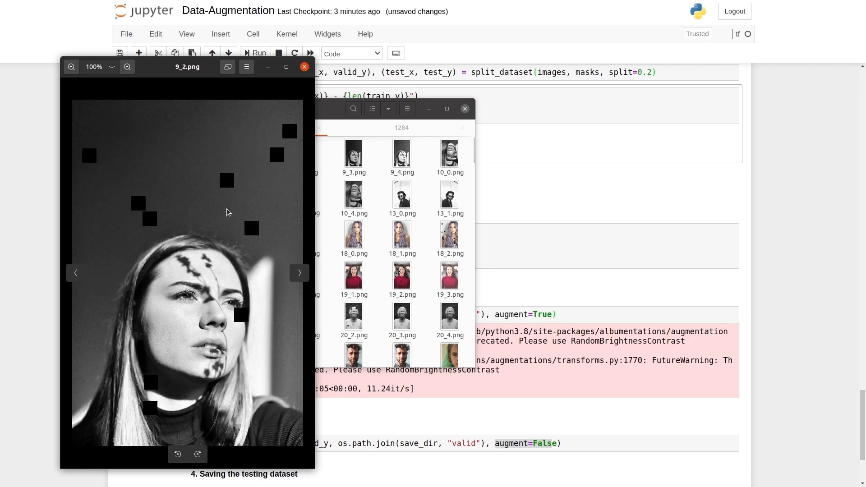
pyautogui.moveTo(229, 179)
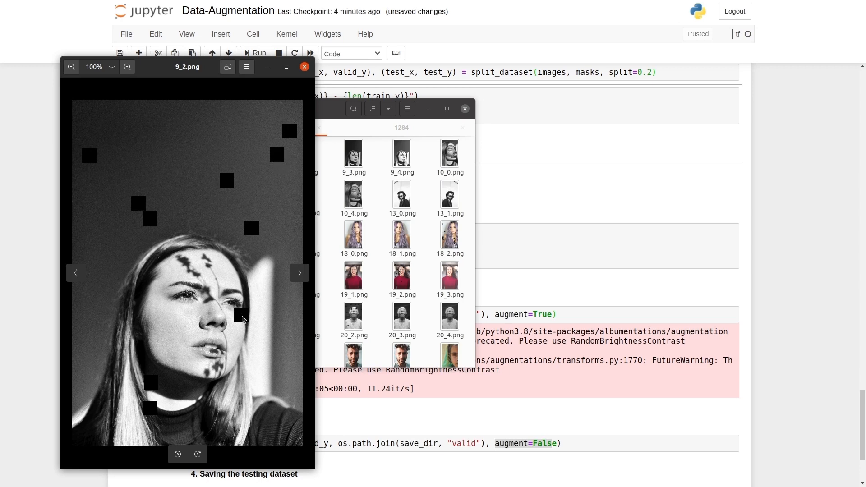
pyautogui.click(299, 272)
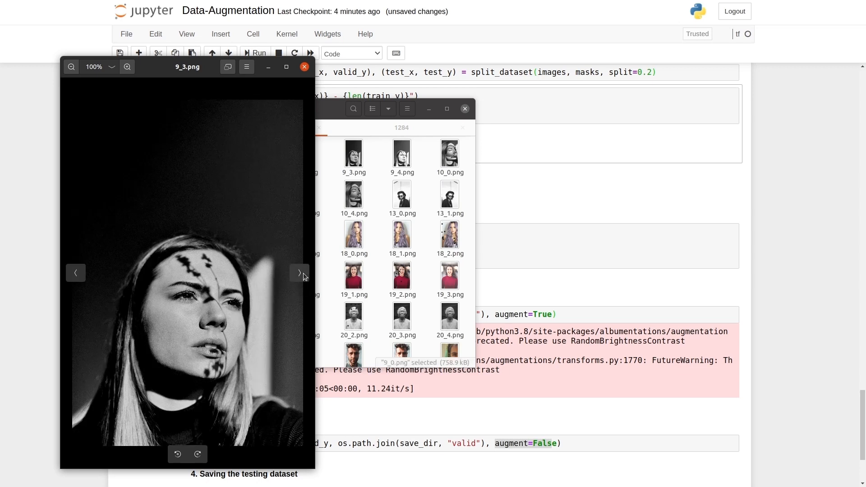
pyautogui.click(298, 273)
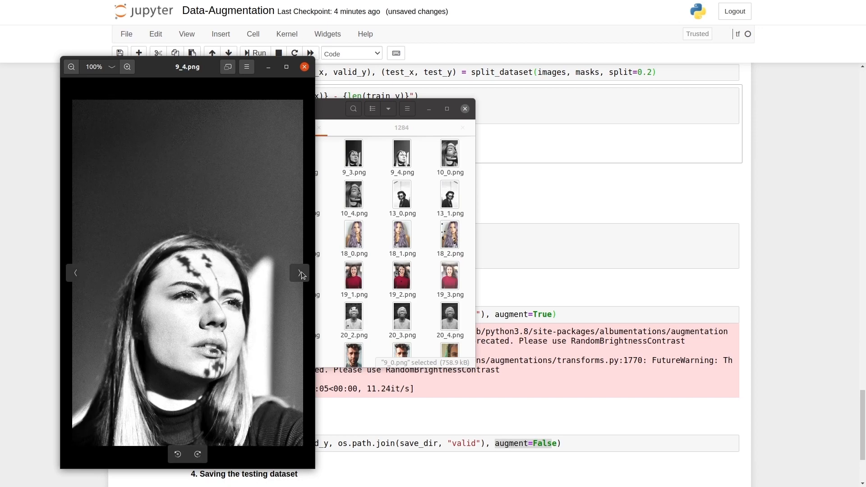
# Browse the second face's original and augmented variants, then switch to the train masks folder
pyautogui.click(300, 273)
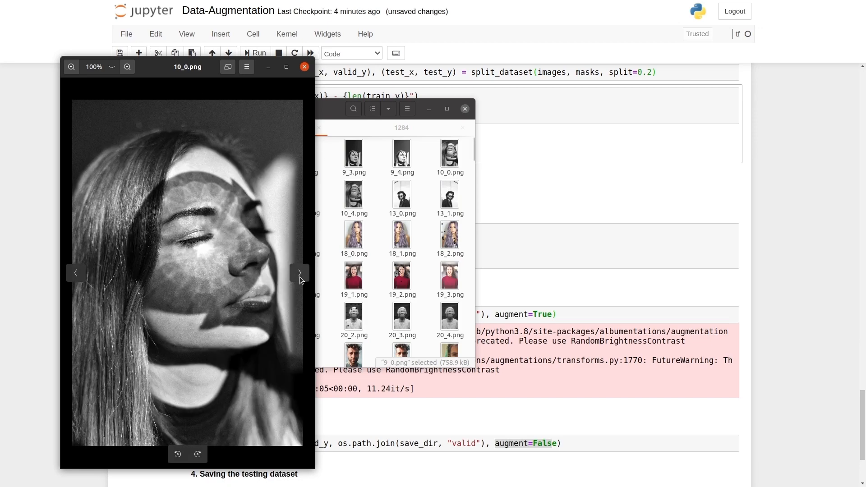
pyautogui.click(300, 273)
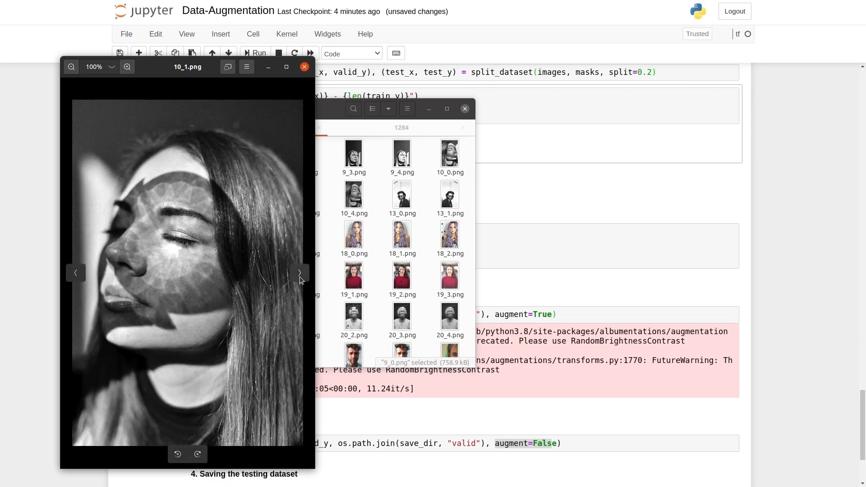
pyautogui.click(299, 273)
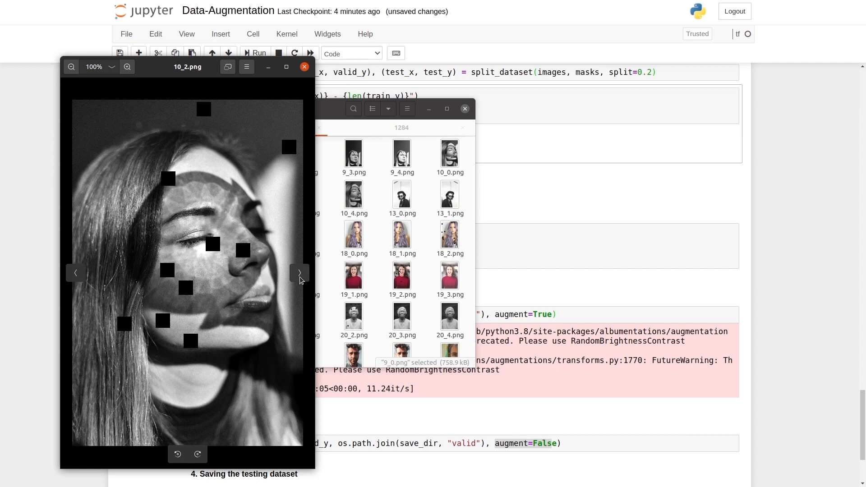
pyautogui.click(299, 273)
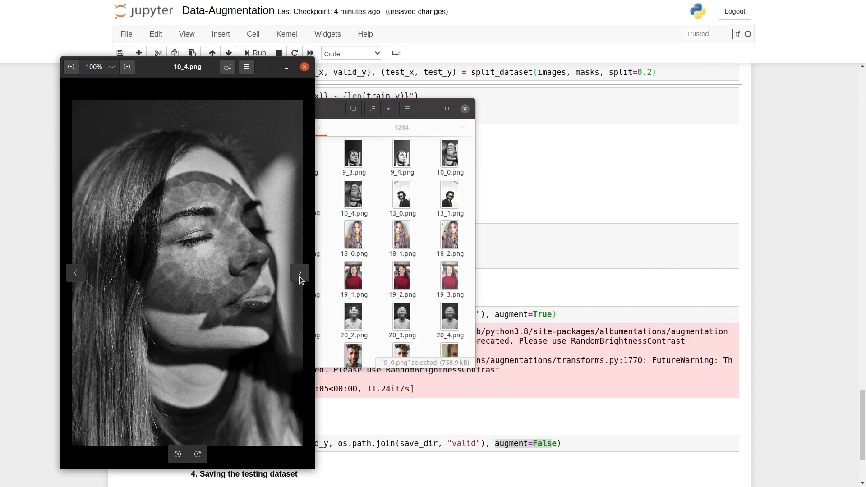
pyautogui.click(298, 272)
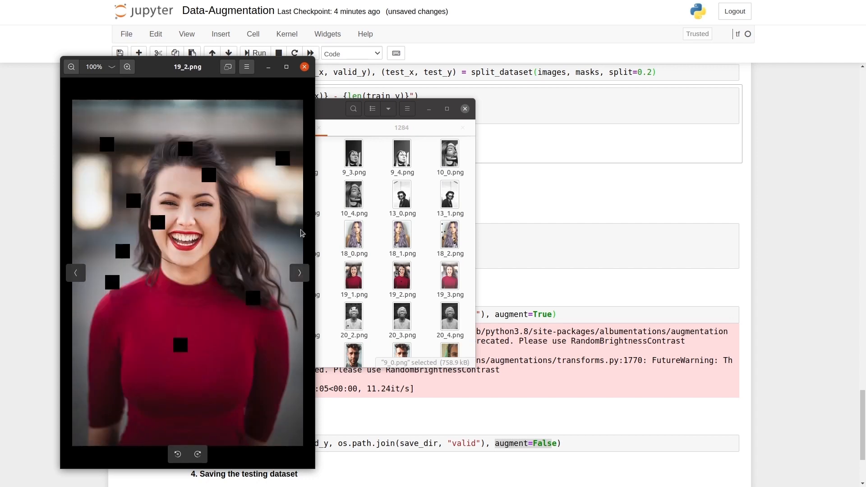
pyautogui.click(304, 66)
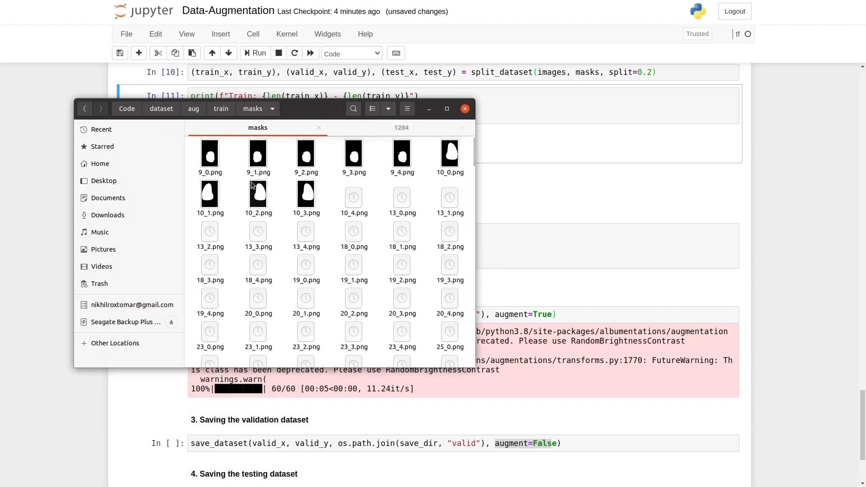
# Open a training mask in Image Viewer and advance to the next mask
pyautogui.doubleClick(401, 154)
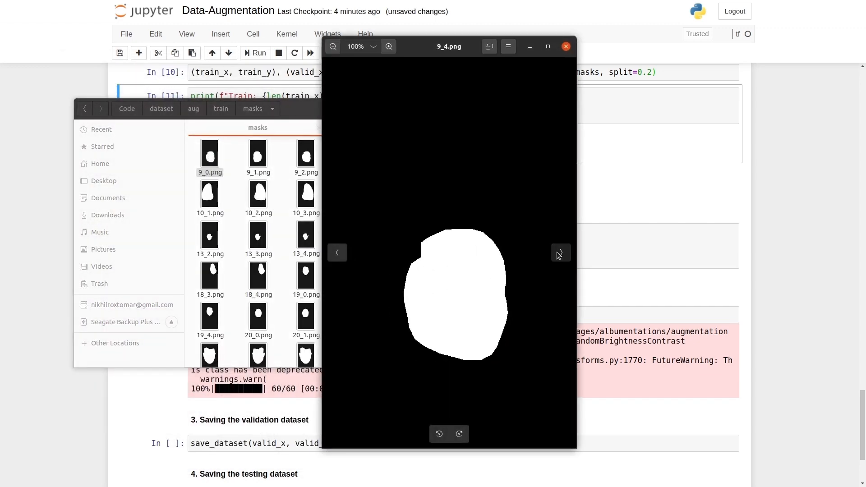
pyautogui.click(566, 46)
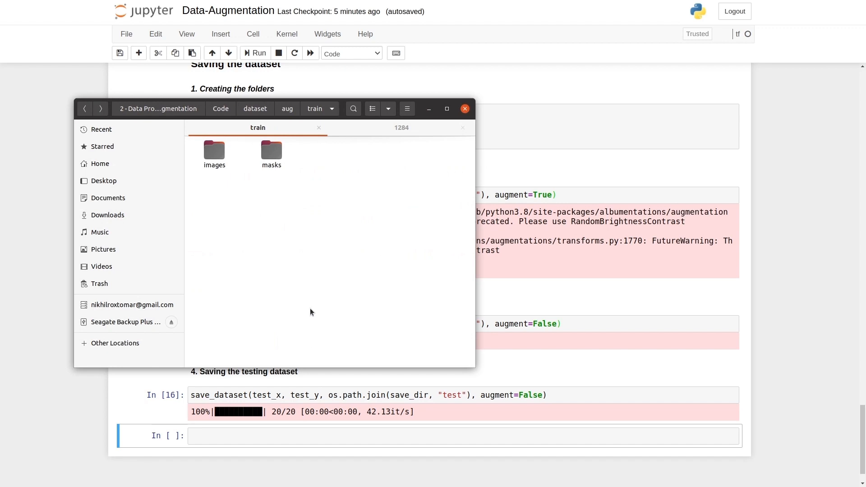
# Go up to the dataset folder and select the non-aug and aug folders
pyautogui.click(254, 109)
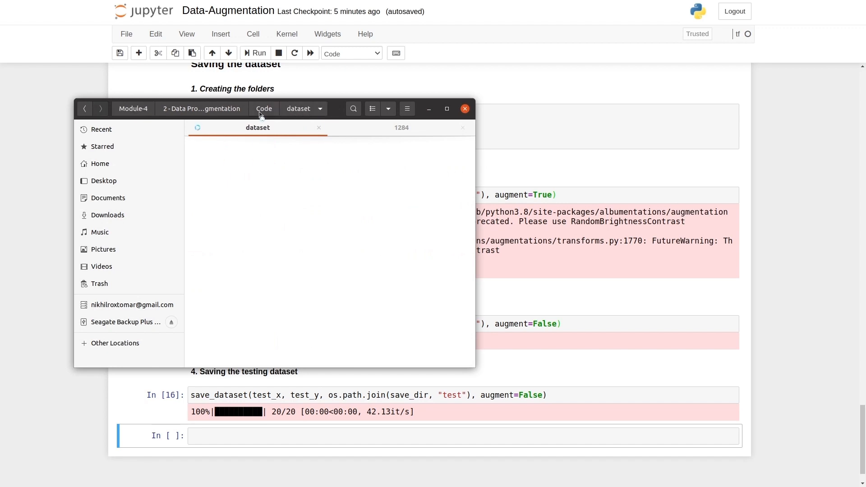
pyautogui.click(271, 149)
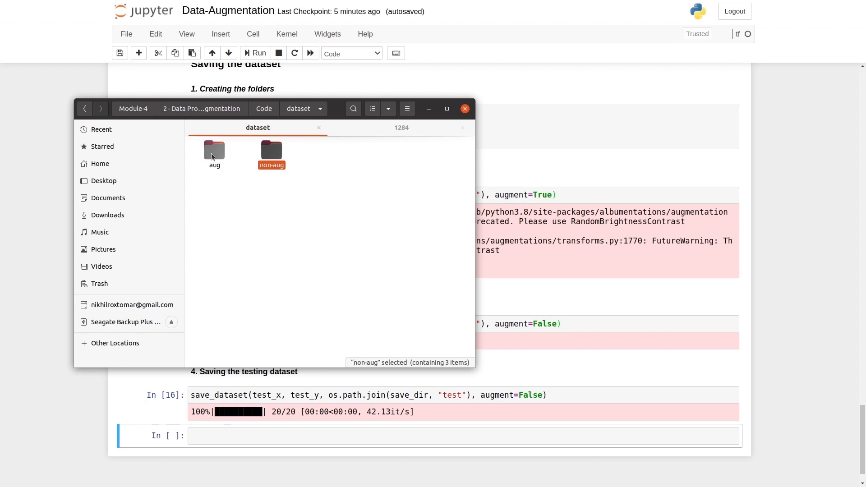
pyautogui.click(215, 152)
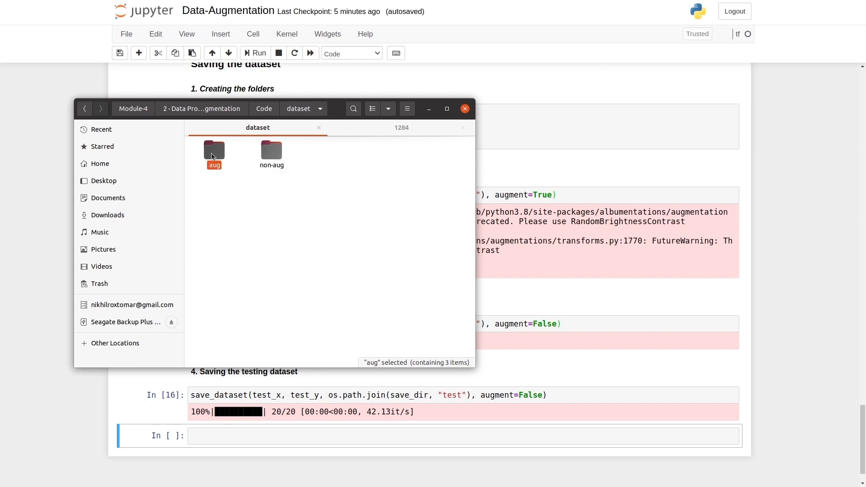